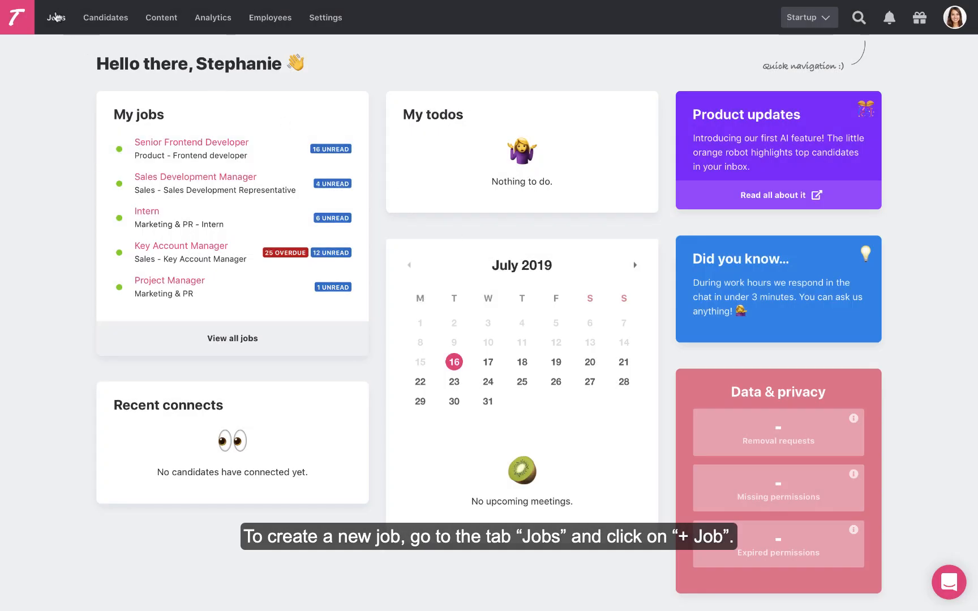
Go to the Jobs list and begin adding a new job.
{"action": "left_click", "coordinate": [55, 17]}
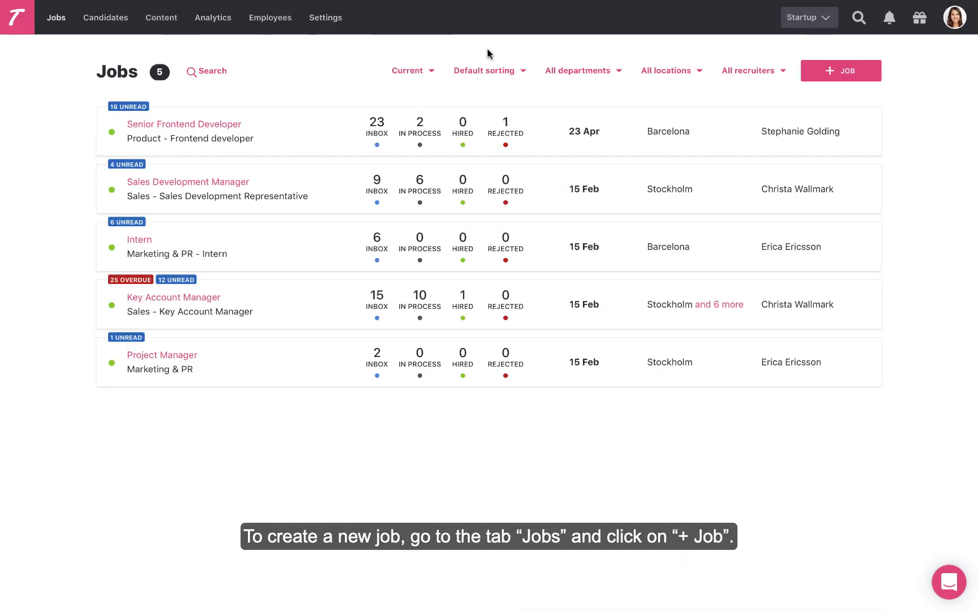
{"action": "left_click", "coordinate": [840, 71]}
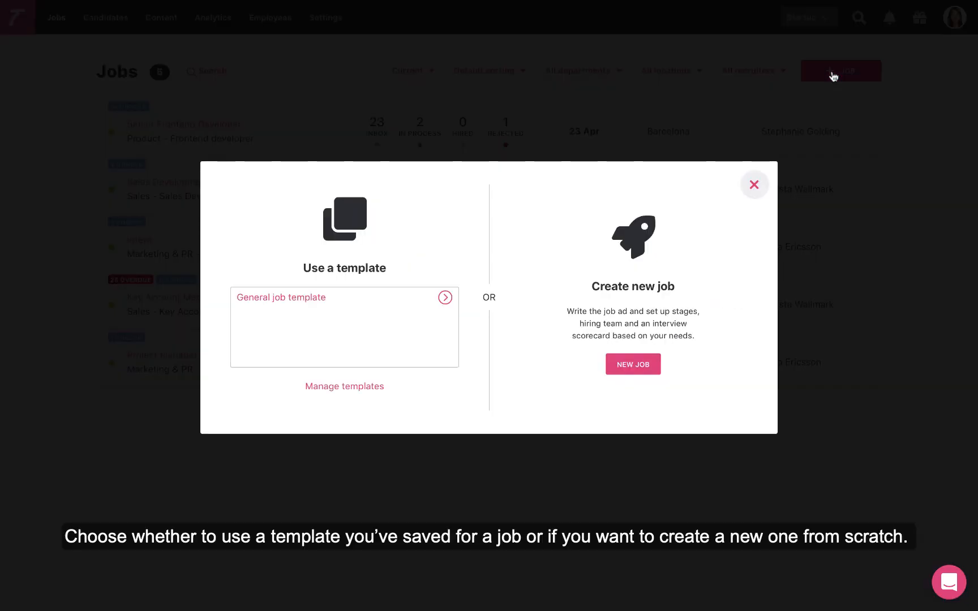
{"action": "mouse_move", "coordinate": [589, 215]}
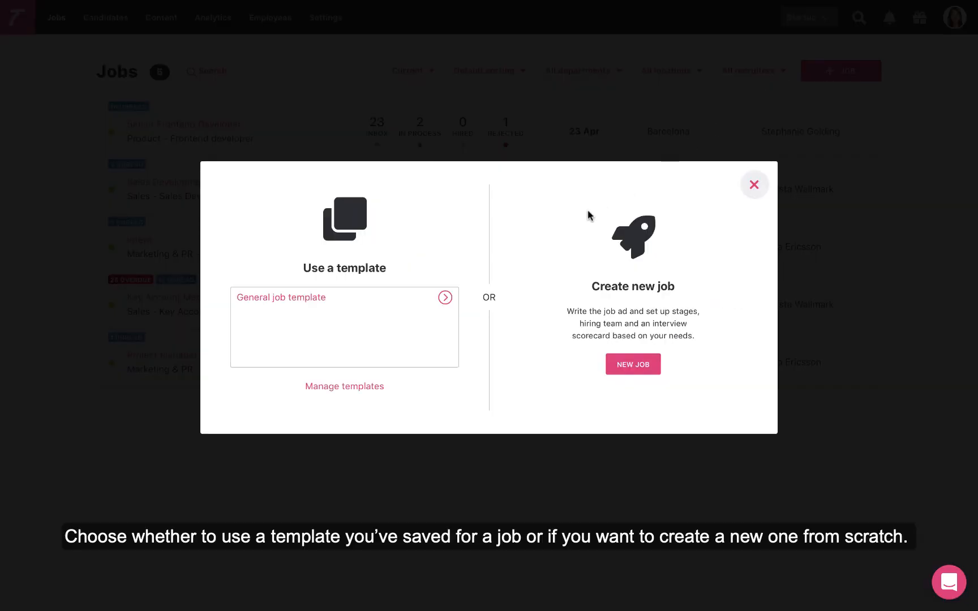
{"action": "mouse_move", "coordinate": [605, 313]}
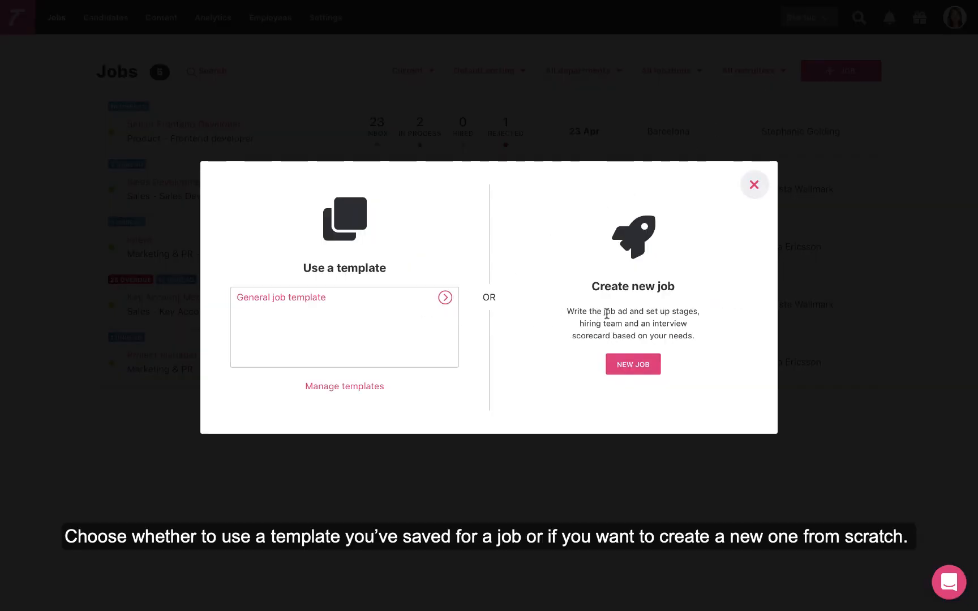
Create a job from scratch titled 'Backend Developer' with a description and pitch.
{"action": "left_click", "coordinate": [632, 363]}
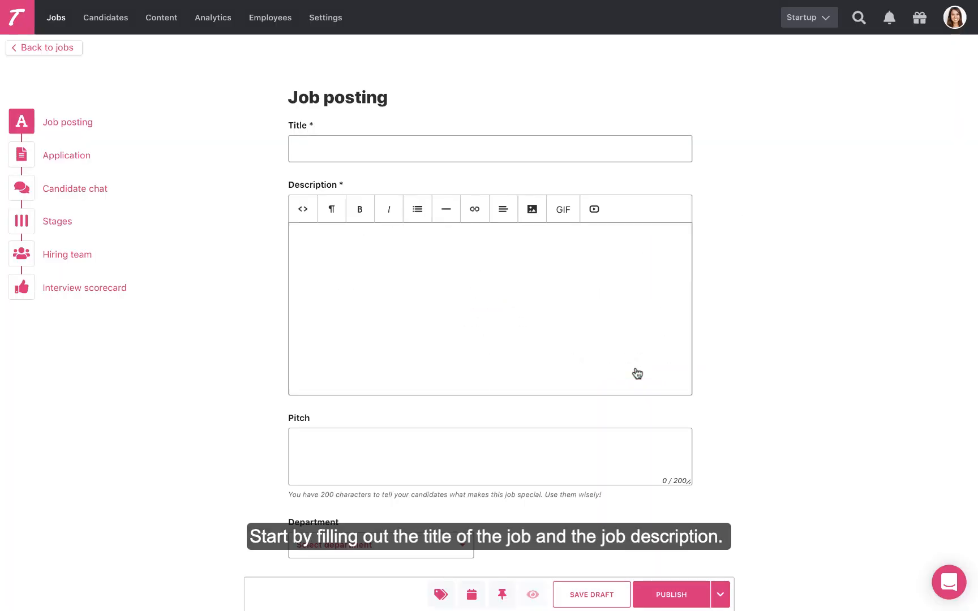
{"action": "type", "text": "Backend Developer"}
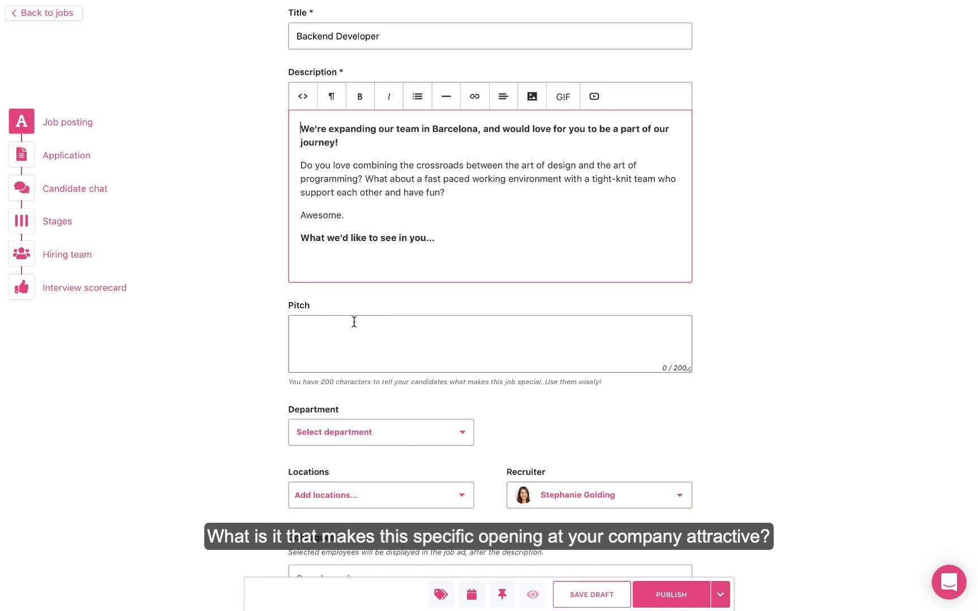
{"action": "type", "text": "We're hard-working, enthusiastic, and fun. Are you interested in a new challenge and want to join a meaningful mission? Read on."}
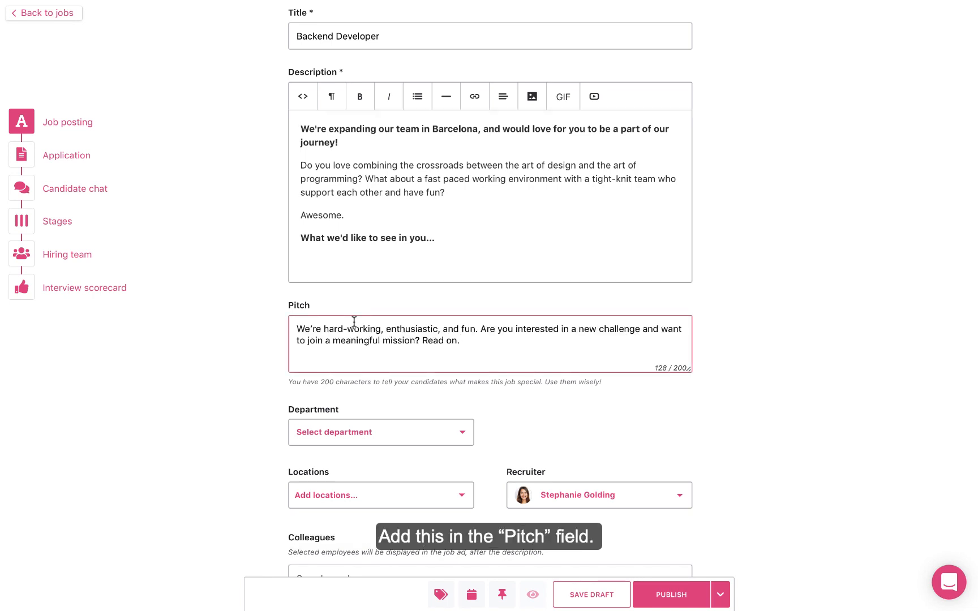
Set Product department, Backend developer role, London location, and featured colleagues.
{"action": "scroll", "scroll_direction": "down", "scroll_amount": 3}
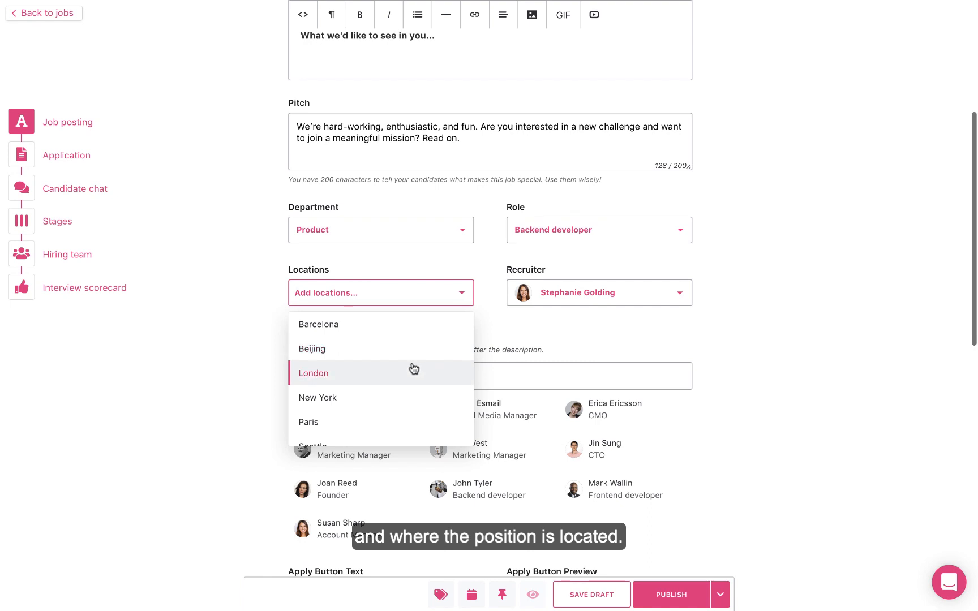
{"action": "left_click", "coordinate": [313, 373]}
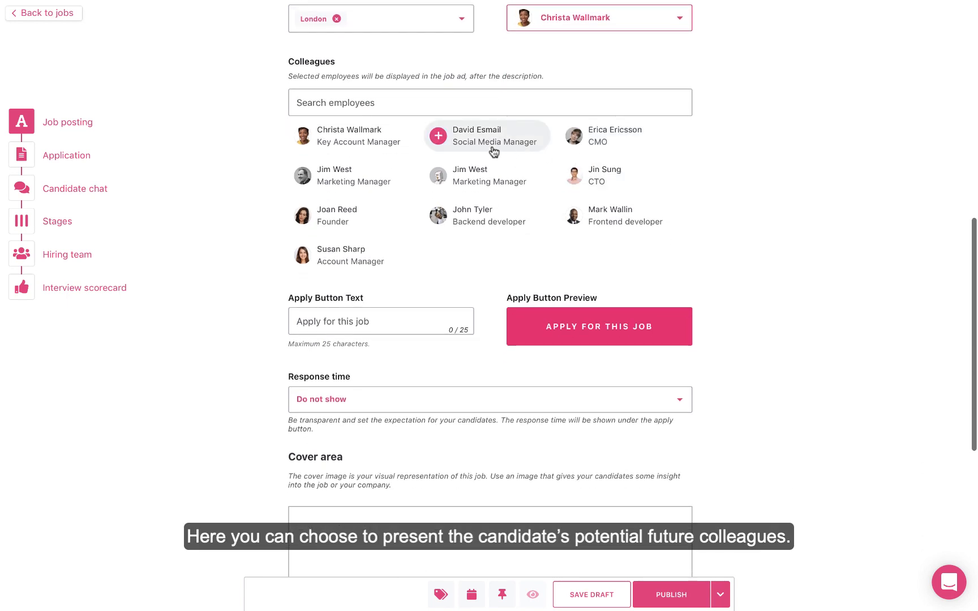
{"action": "left_click", "coordinate": [489, 135]}
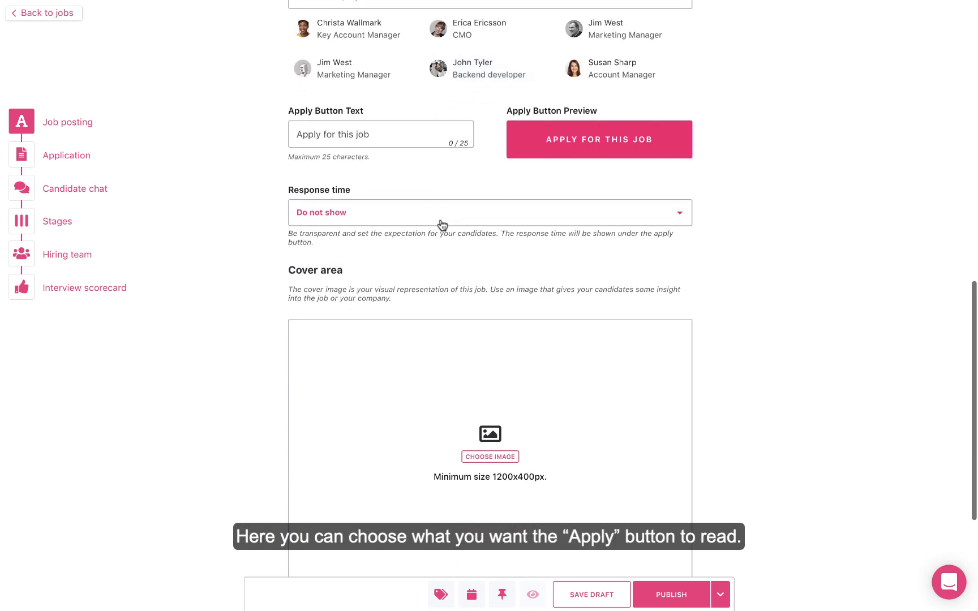
Change the apply button text to 'Apply without CV!'.
{"action": "left_click", "coordinate": [380, 133]}
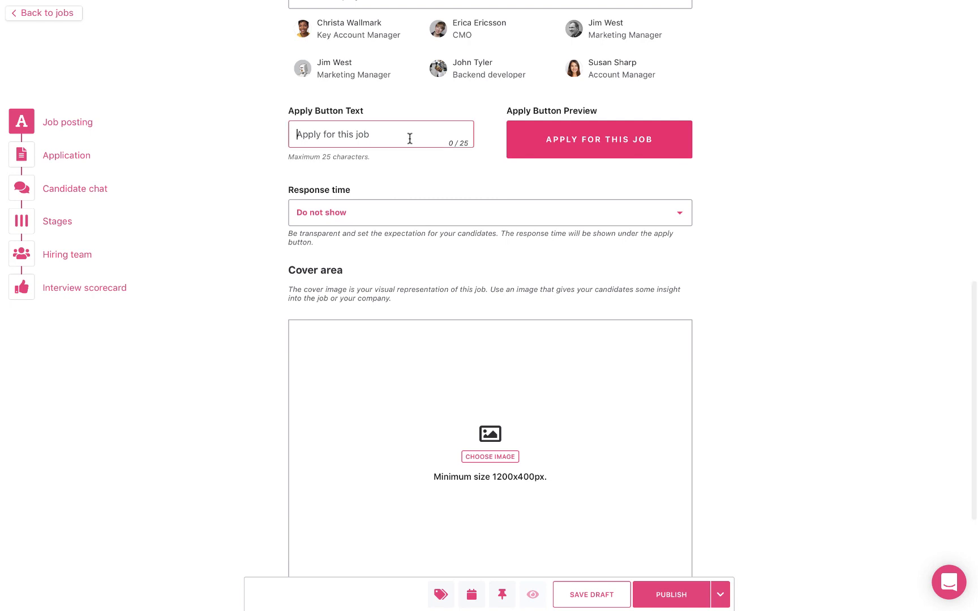
{"action": "type", "text": "App"}
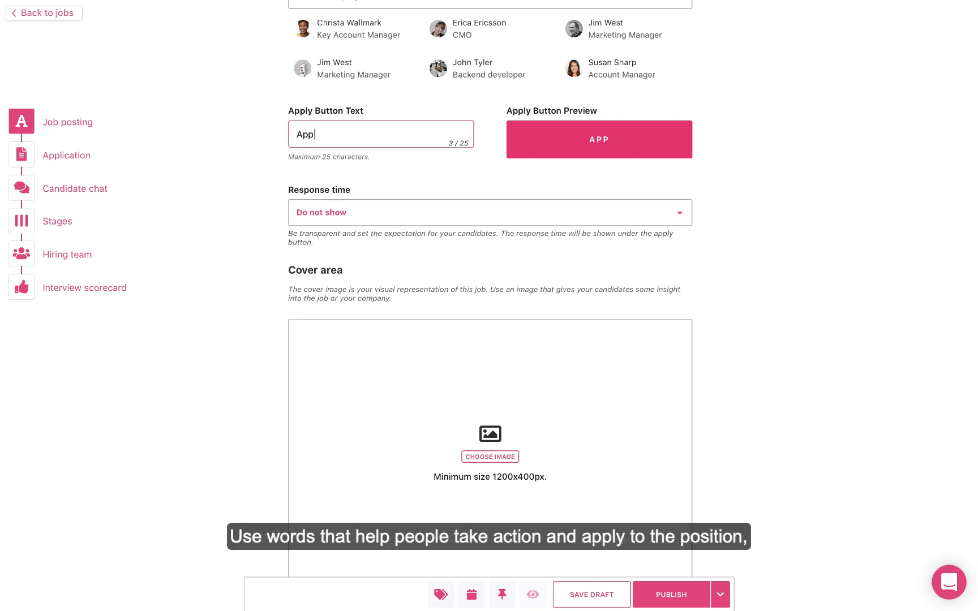
{"action": "type", "text": "Apply without CV!"}
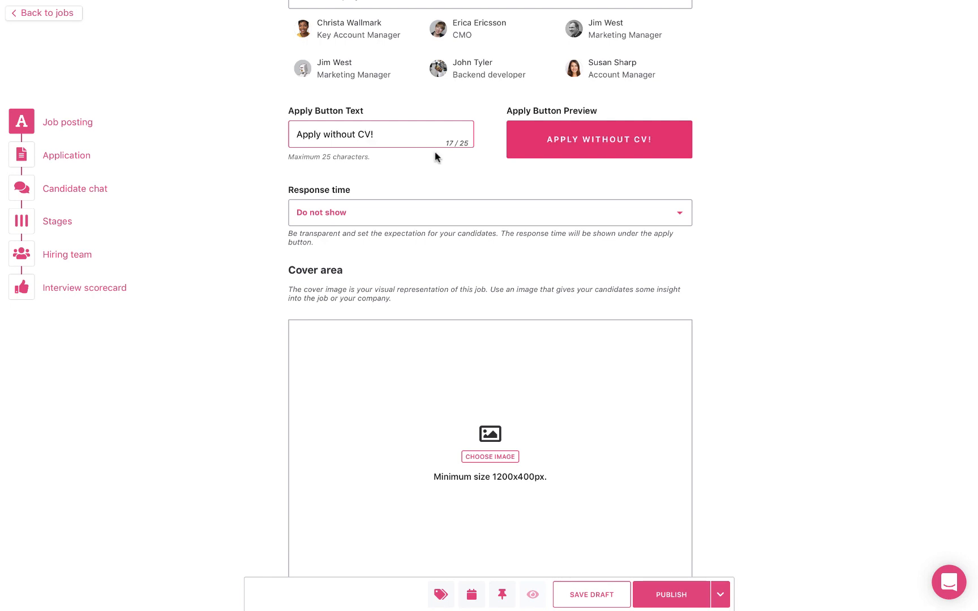
Set the response time to 'Usually responds within three days'.
{"action": "left_click", "coordinate": [489, 212]}
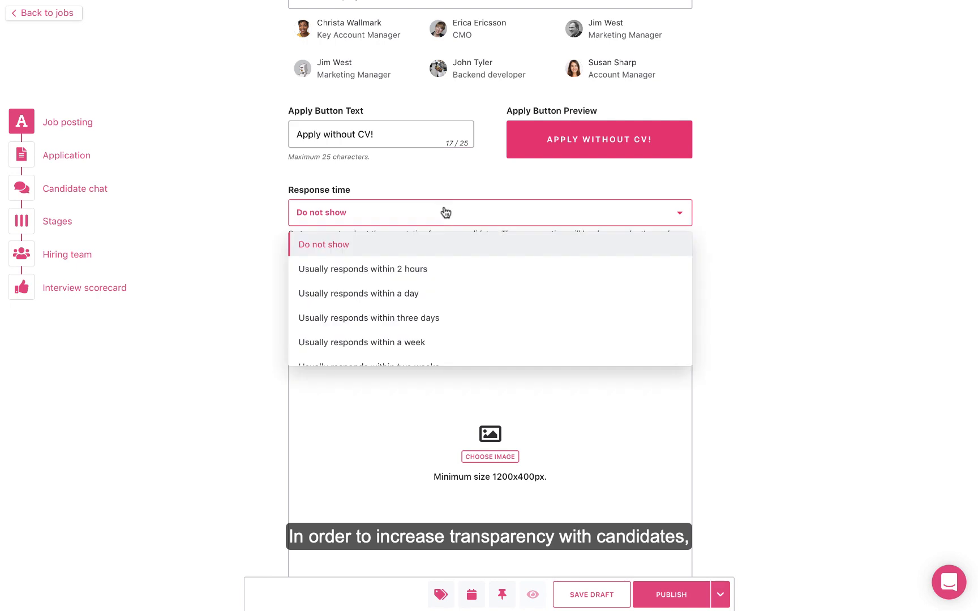
{"action": "mouse_move", "coordinate": [446, 293]}
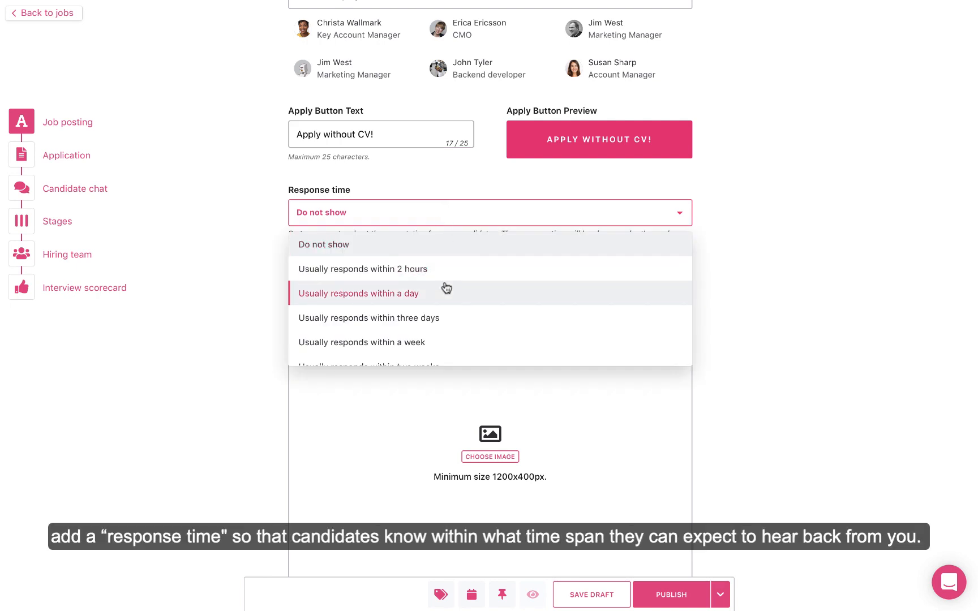
{"action": "scroll", "scroll_direction": "down", "scroll_amount": 3}
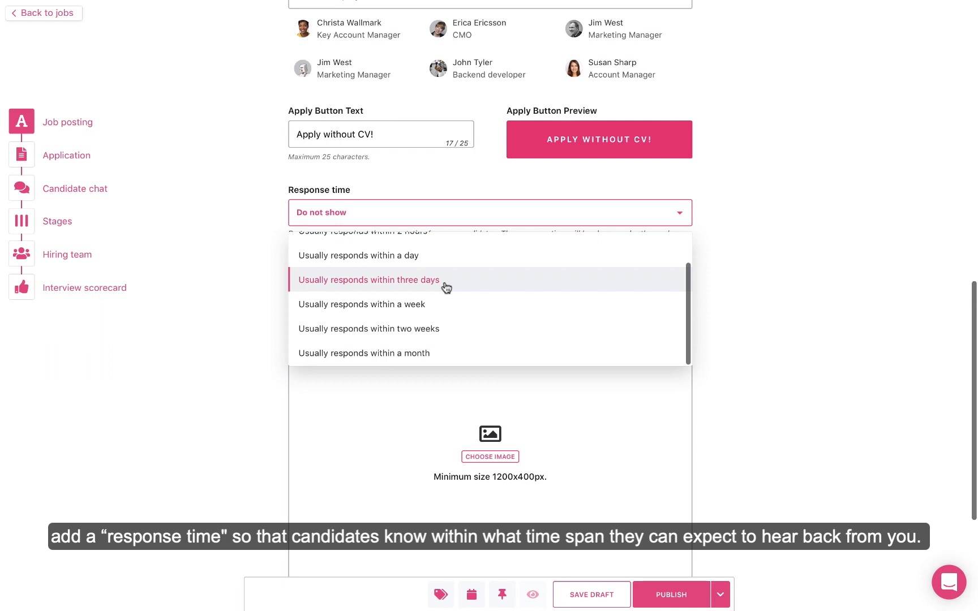
{"action": "left_click", "coordinate": [368, 279]}
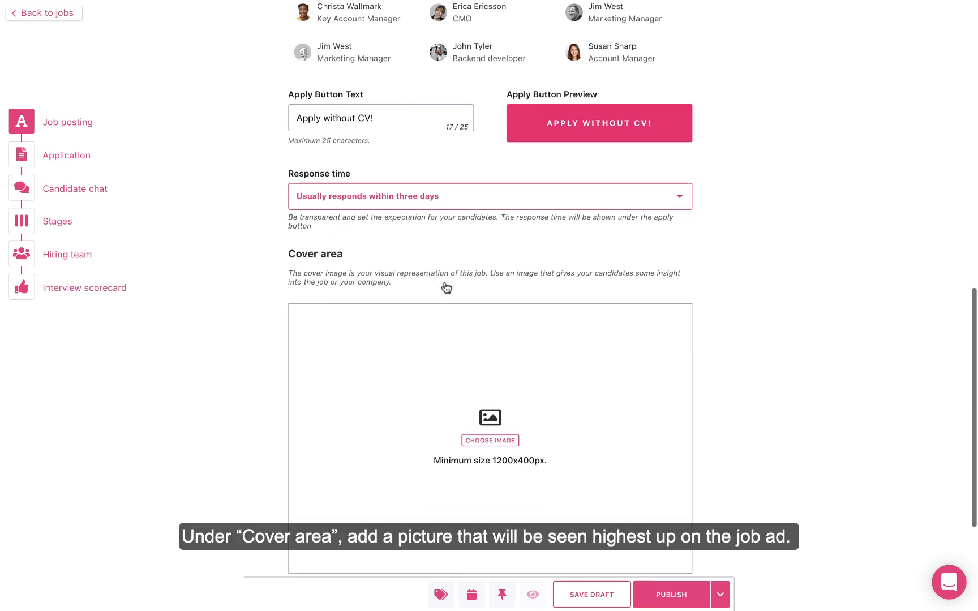
{"action": "scroll", "scroll_direction": "down", "scroll_amount": 3}
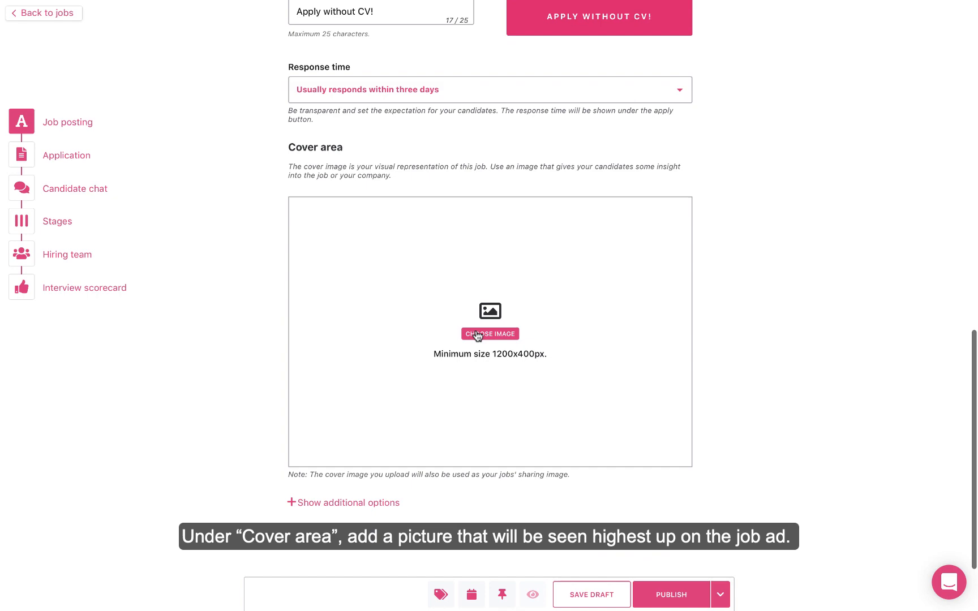
Use a free 'office' stock photo as the cover image, then proceed to Application.
{"action": "left_click", "coordinate": [489, 334]}
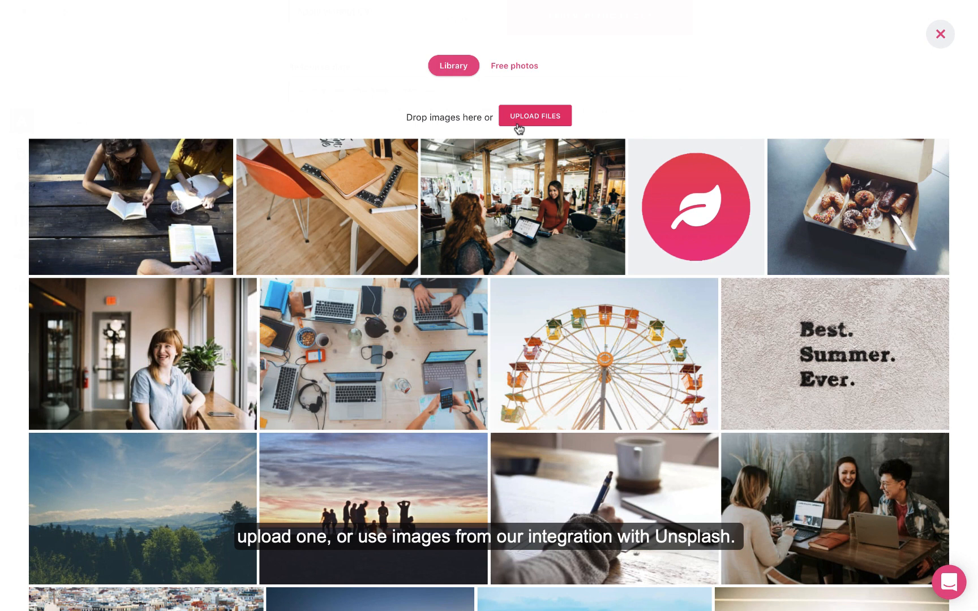
{"action": "left_click", "coordinate": [513, 66]}
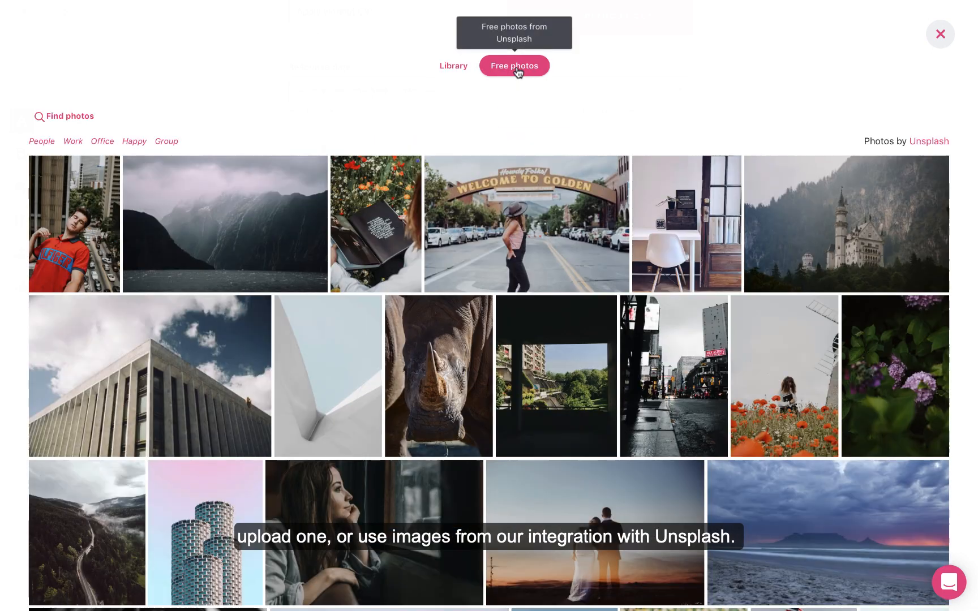
{"action": "type", "text": "office"}
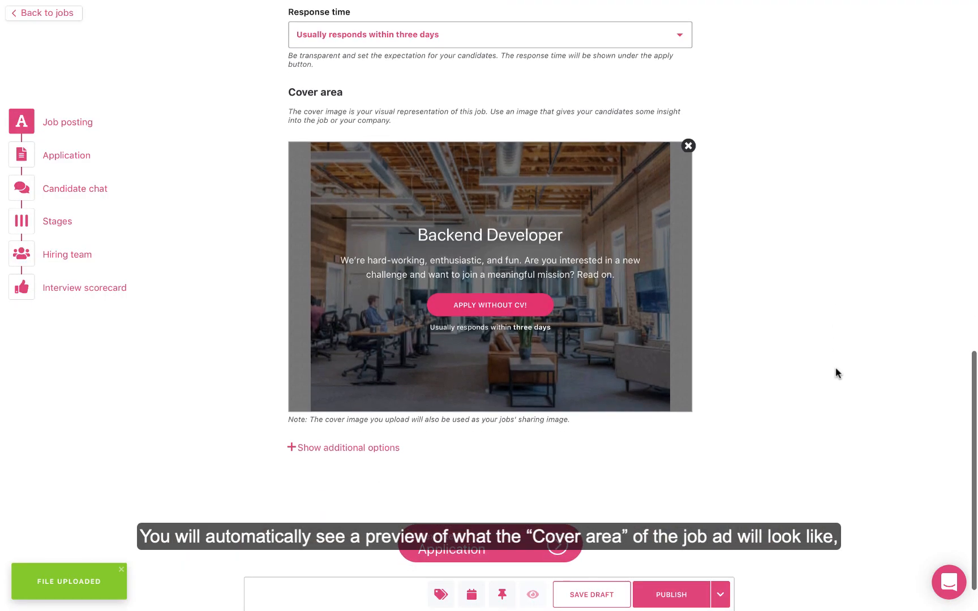
{"action": "scroll", "scroll_direction": "down", "scroll_amount": 3}
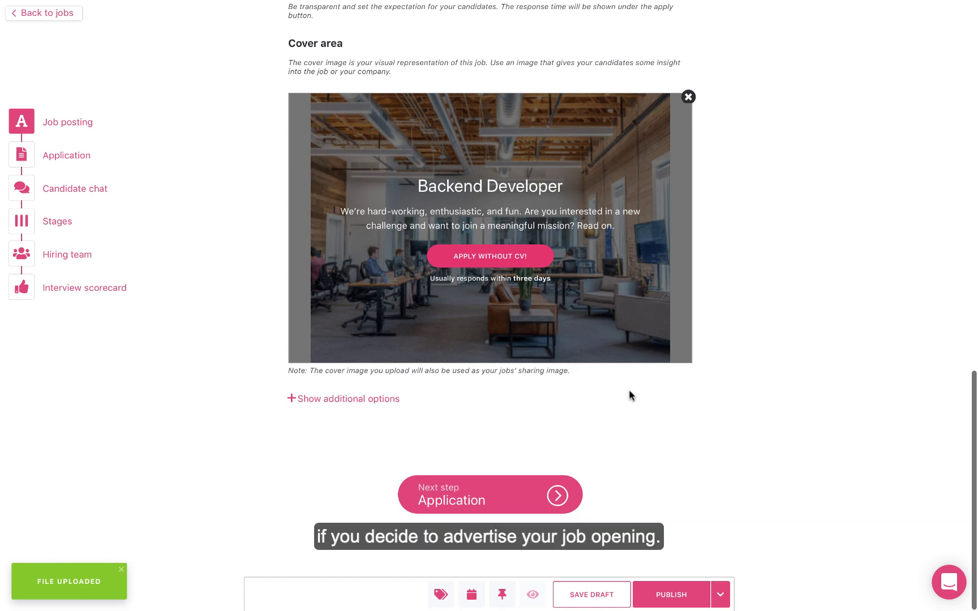
{"action": "left_click", "coordinate": [490, 493]}
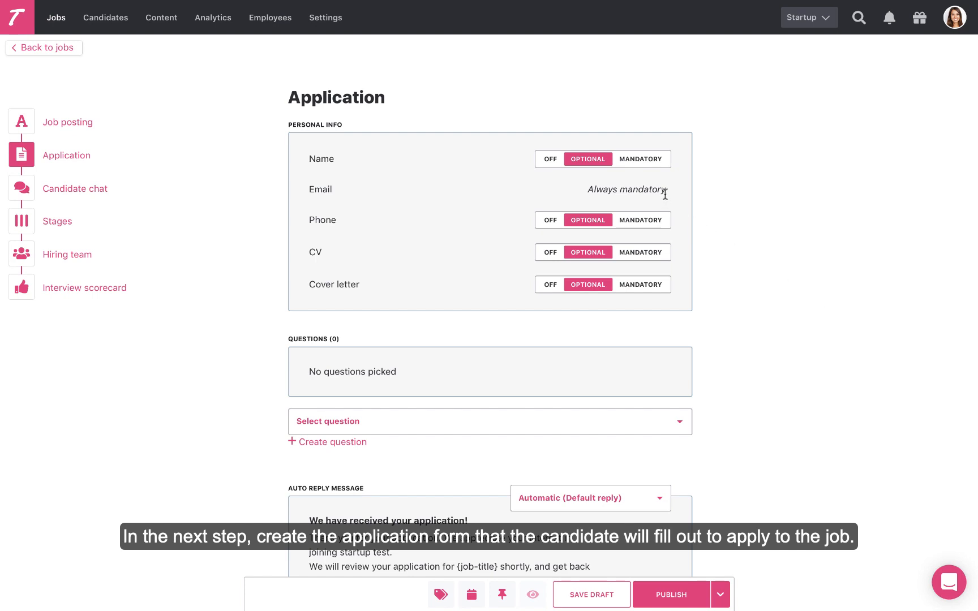
Make Name and Cover letter mandatory, then start a new application question.
{"action": "left_click", "coordinate": [640, 140]}
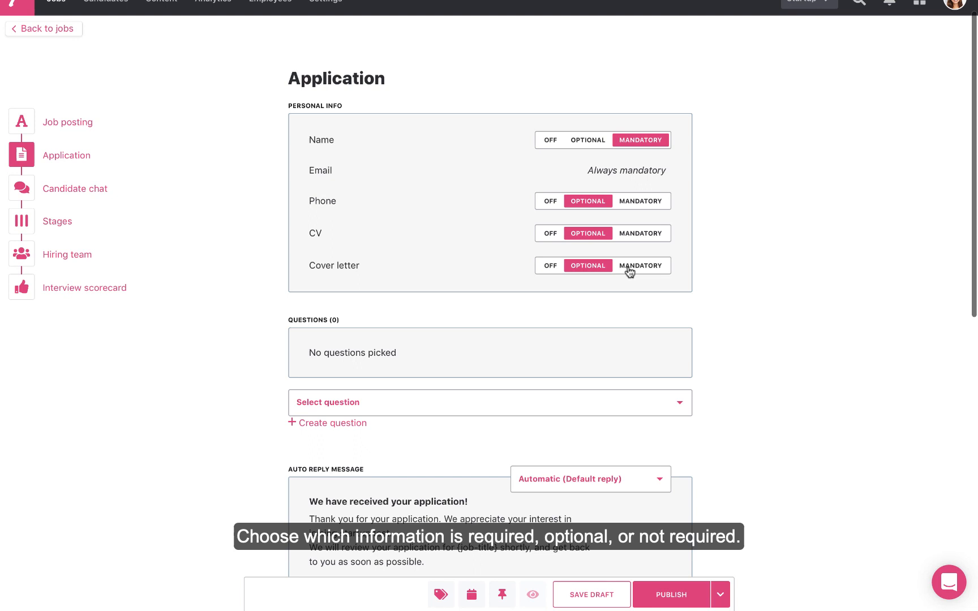
{"action": "left_click", "coordinate": [639, 265]}
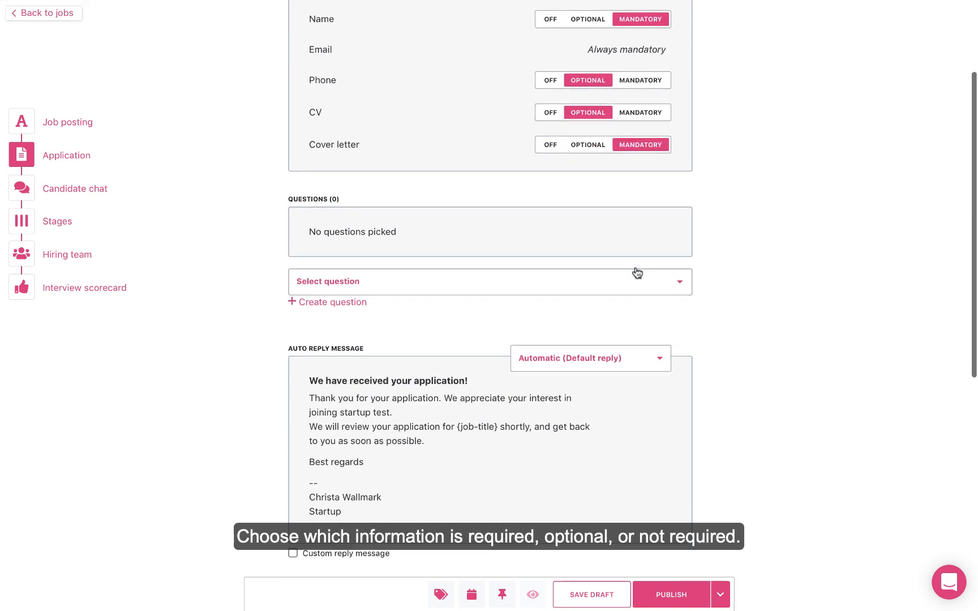
{"action": "left_click", "coordinate": [490, 281]}
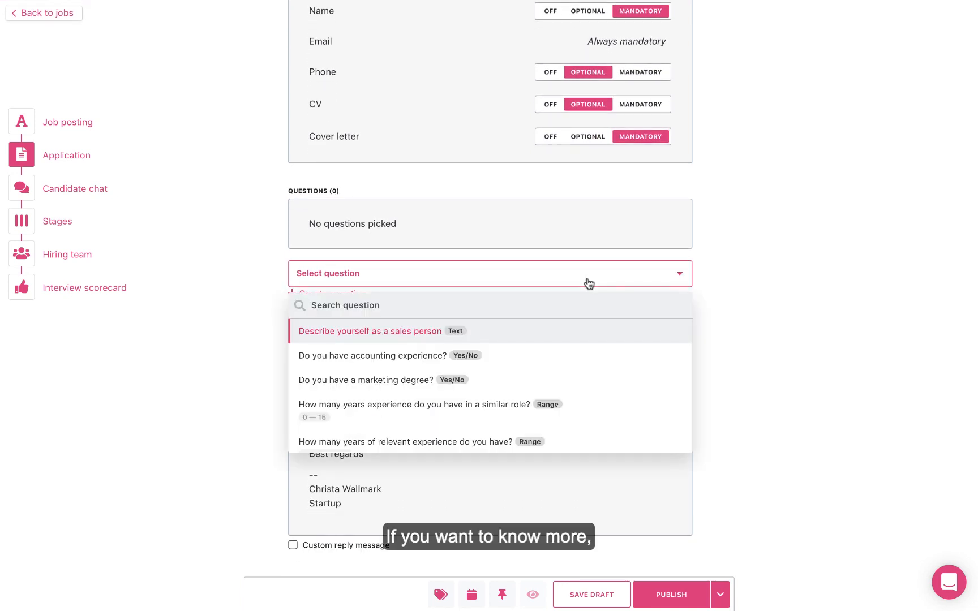
{"action": "scroll", "scroll_direction": "down", "scroll_amount": 3}
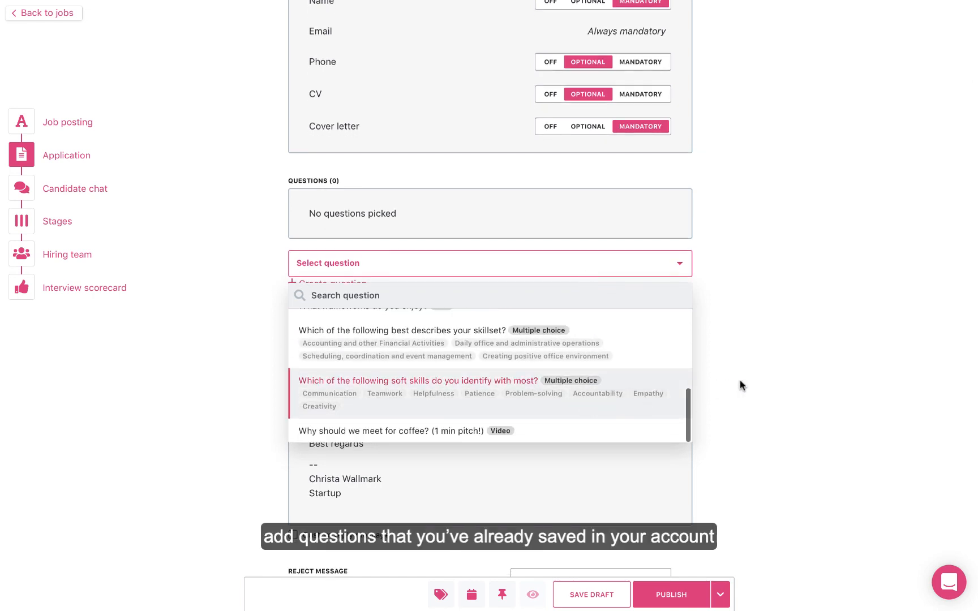
{"action": "left_click", "coordinate": [490, 262]}
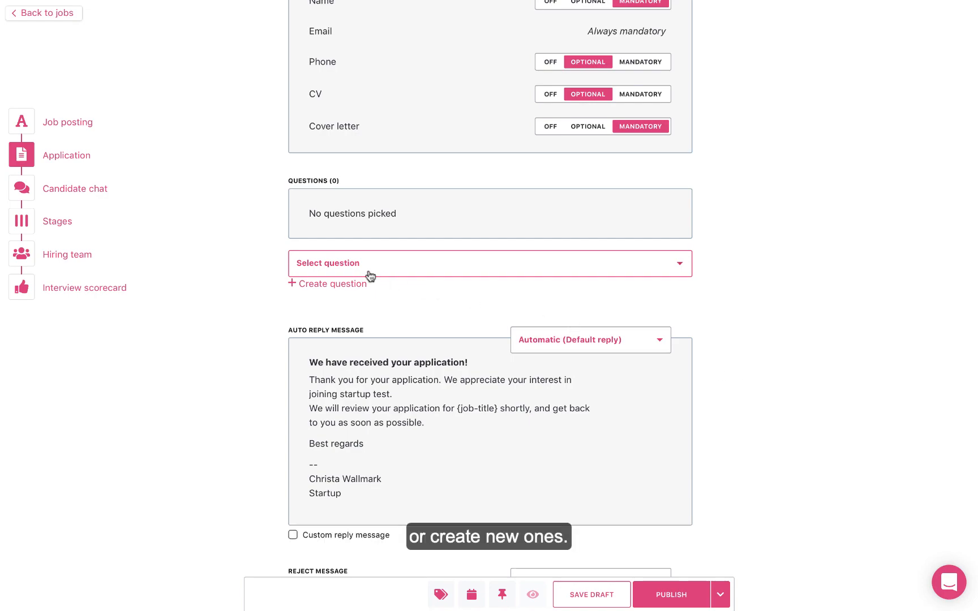
{"action": "left_click", "coordinate": [325, 283]}
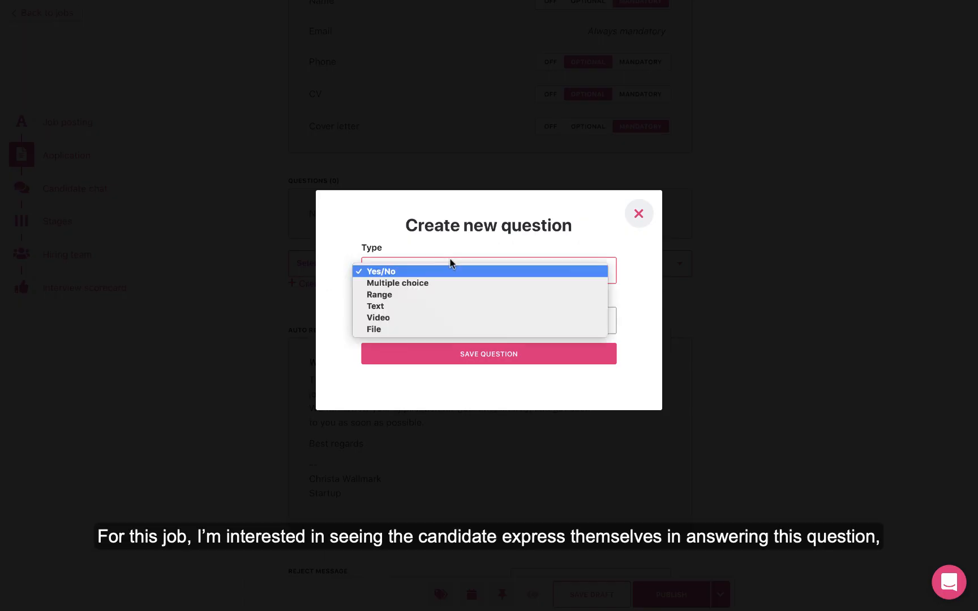
Save a Video question asking what candidates enjoy most about their current position.
{"action": "left_click", "coordinate": [380, 271]}
{"action": "type", "text": "What do you"}
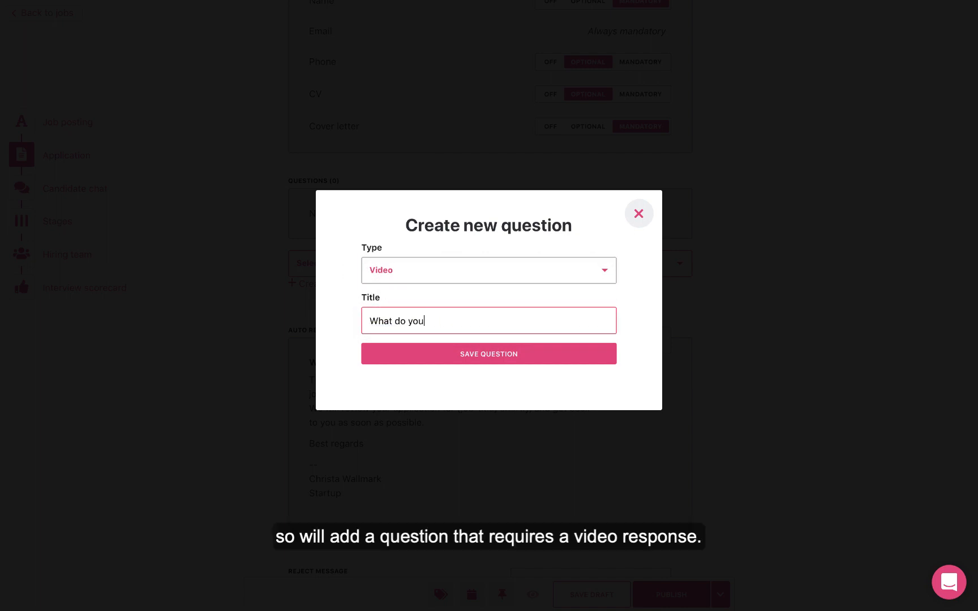
{"action": "type", "text": "enjoy most about your current position"}
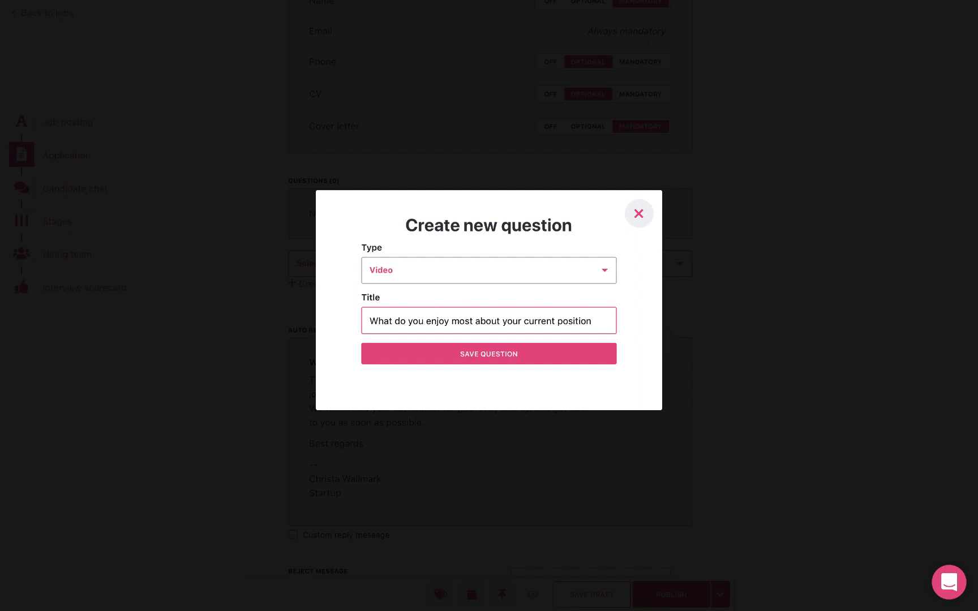
{"action": "left_click", "coordinate": [489, 353]}
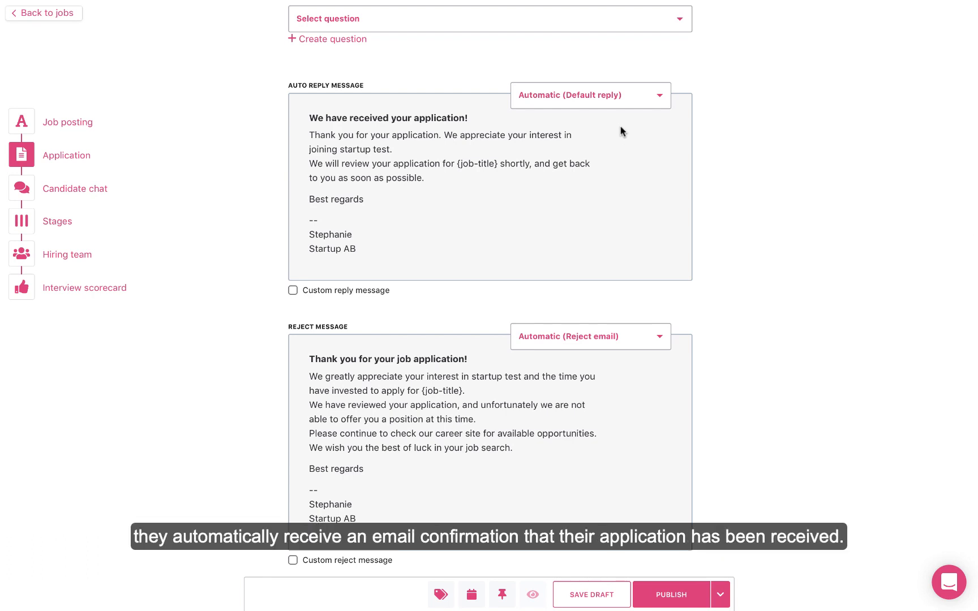
{"action": "mouse_move", "coordinate": [470, 270]}
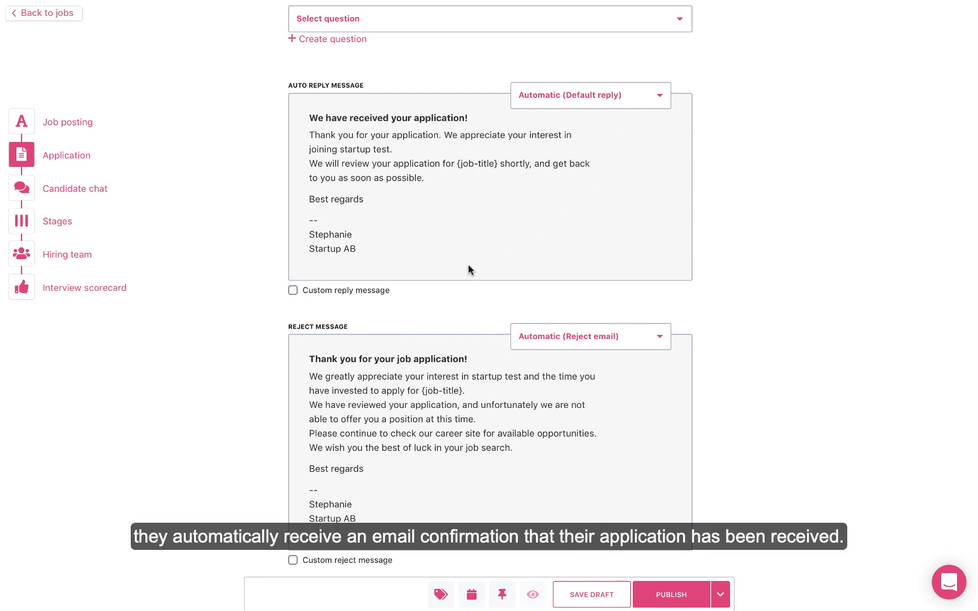
Enable a custom auto-reply starting 'Thanks so much for applying to Startup!'.
{"action": "left_click", "coordinate": [293, 289]}
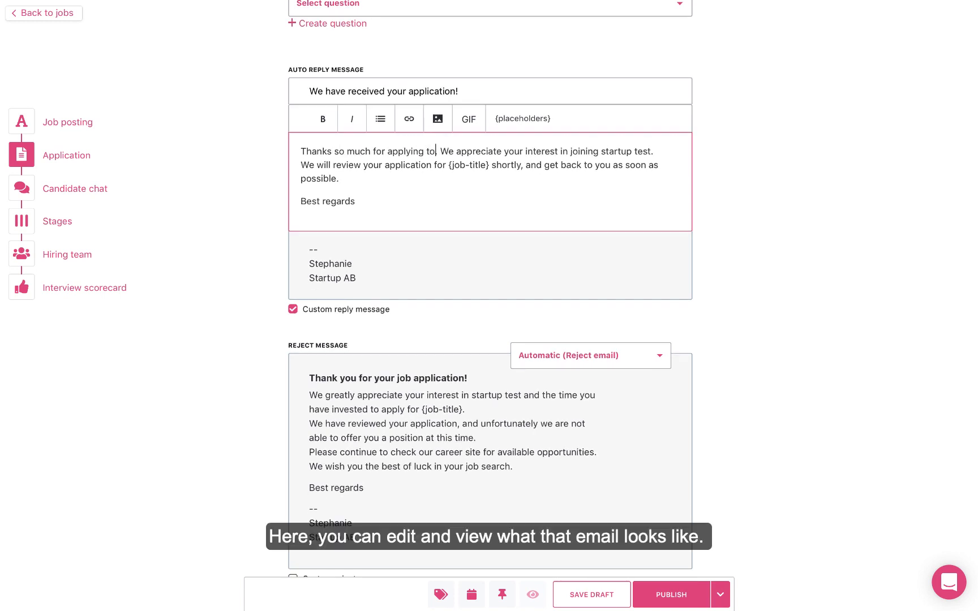
{"action": "type", "text": "Startup!"}
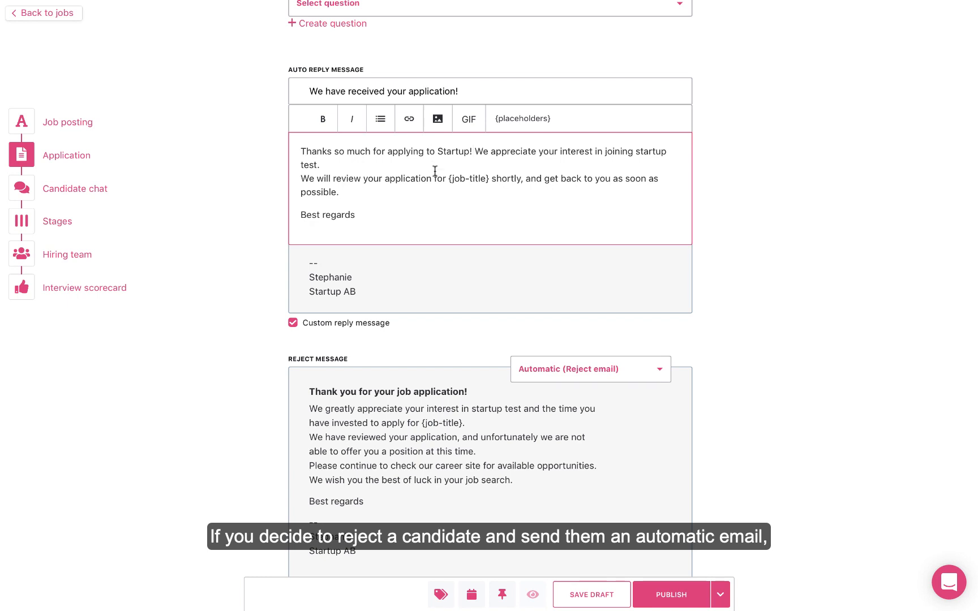
{"action": "scroll", "scroll_direction": "down", "scroll_amount": 3}
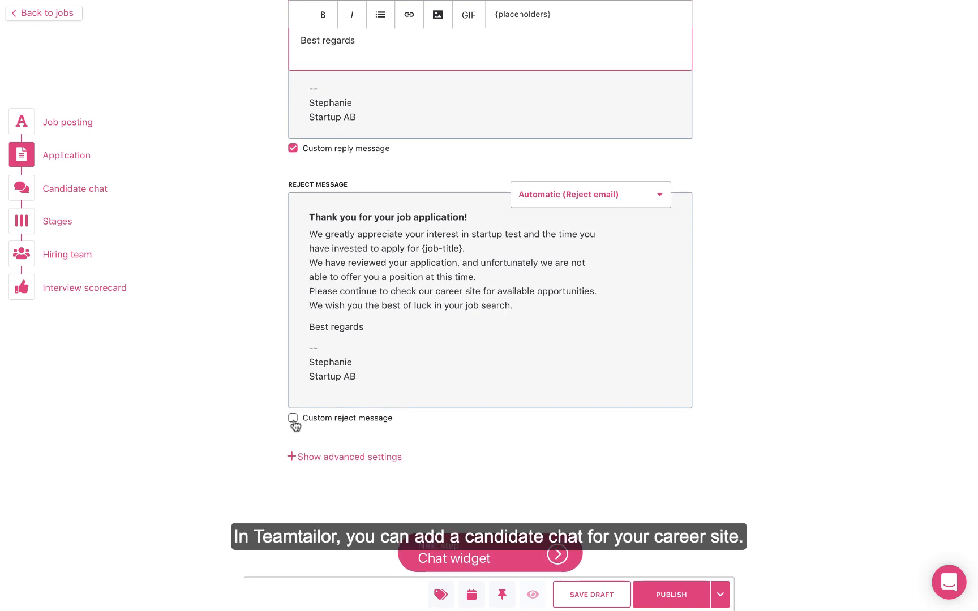
{"action": "scroll", "scroll_direction": "down", "scroll_amount": 3}
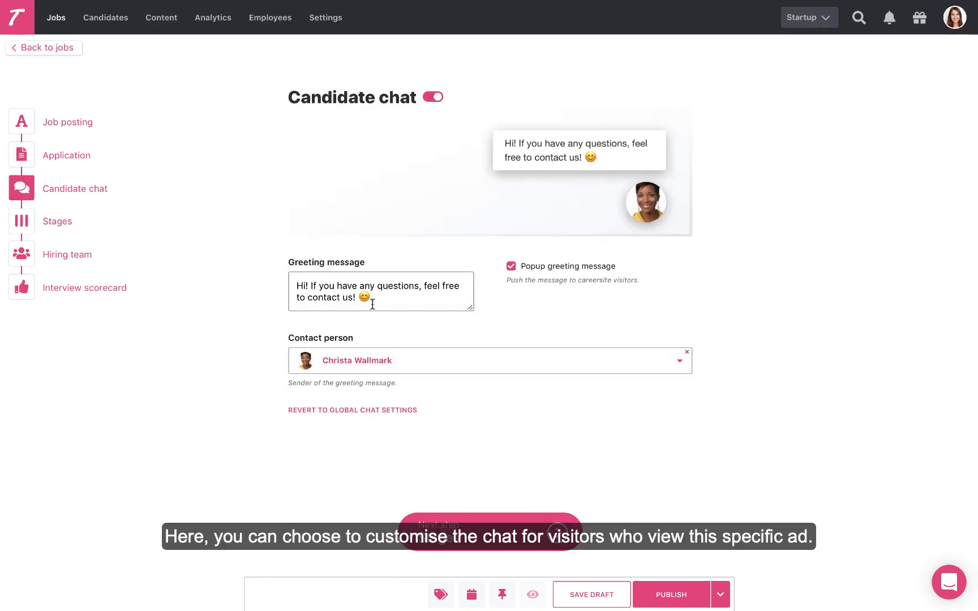
Rewrite the chat greeting as 'Hi! 😊…' ending with 'Don't hesitate to reach out'.
{"action": "type", "text": "Hi! 😊"}
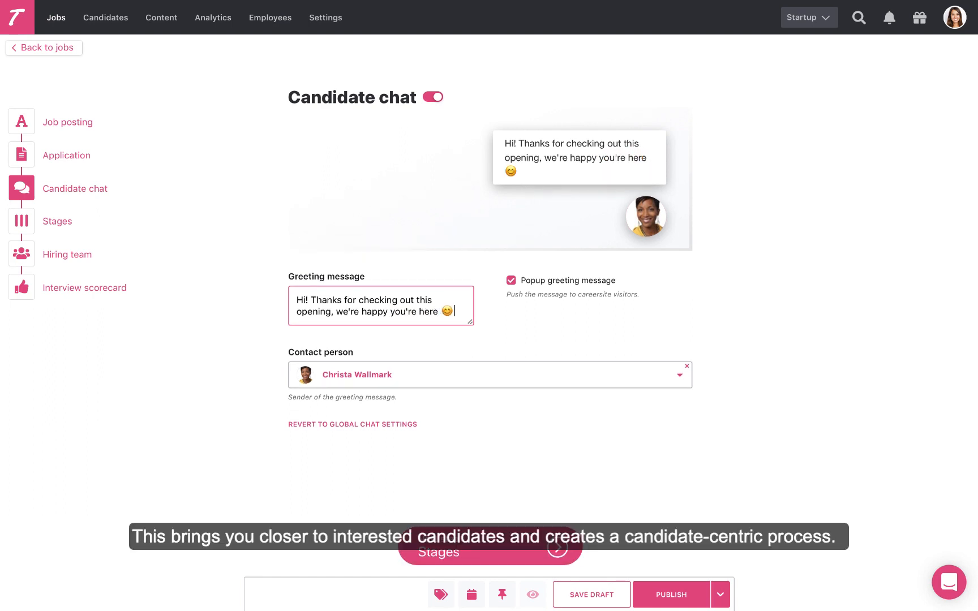
{"action": "type", "text": "Don't hesitate to reach out if you have any questions."}
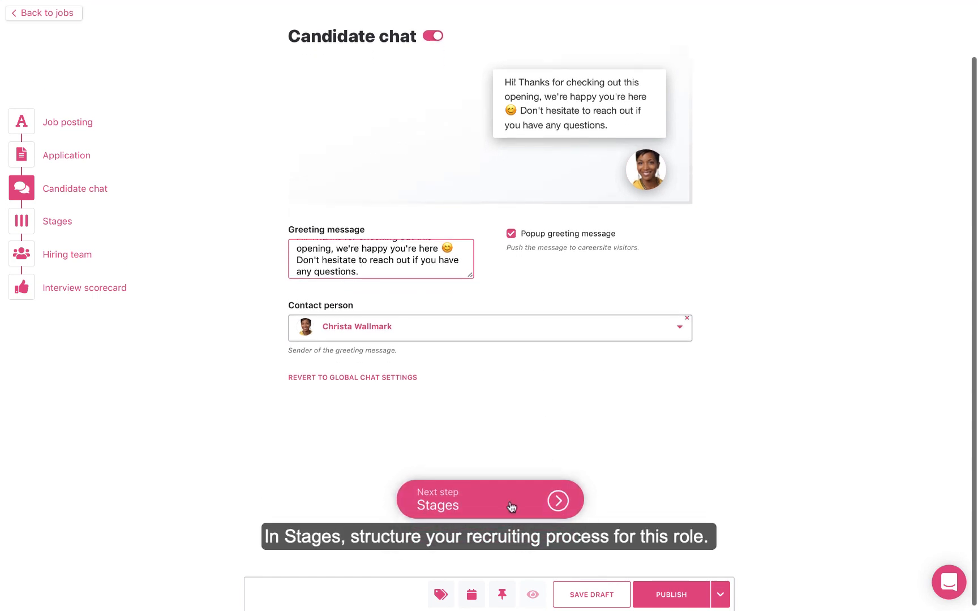
Add Interview 2 and Send test stages to the job pipeline.
{"action": "left_click", "coordinate": [490, 499]}
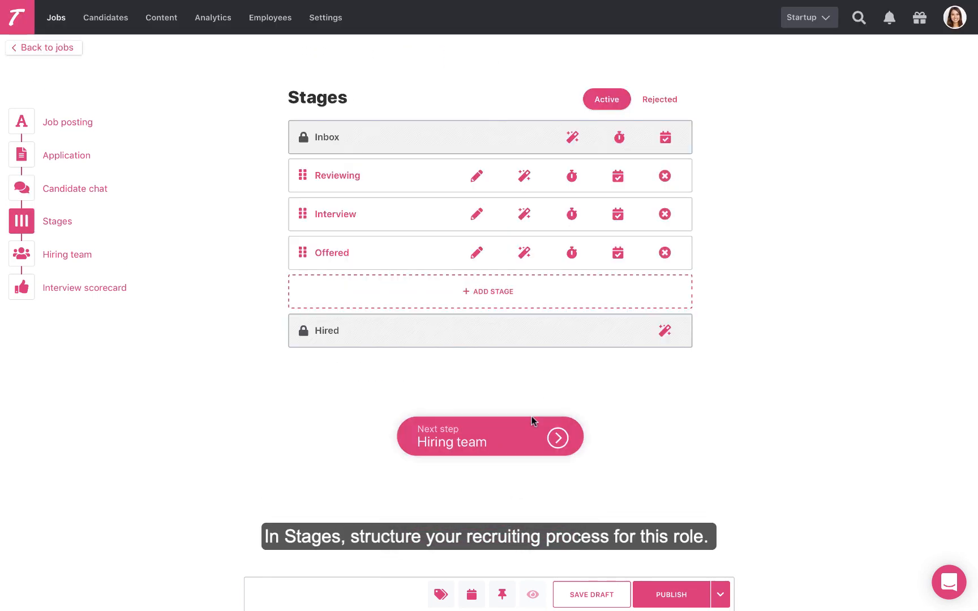
{"action": "left_click", "coordinate": [490, 291]}
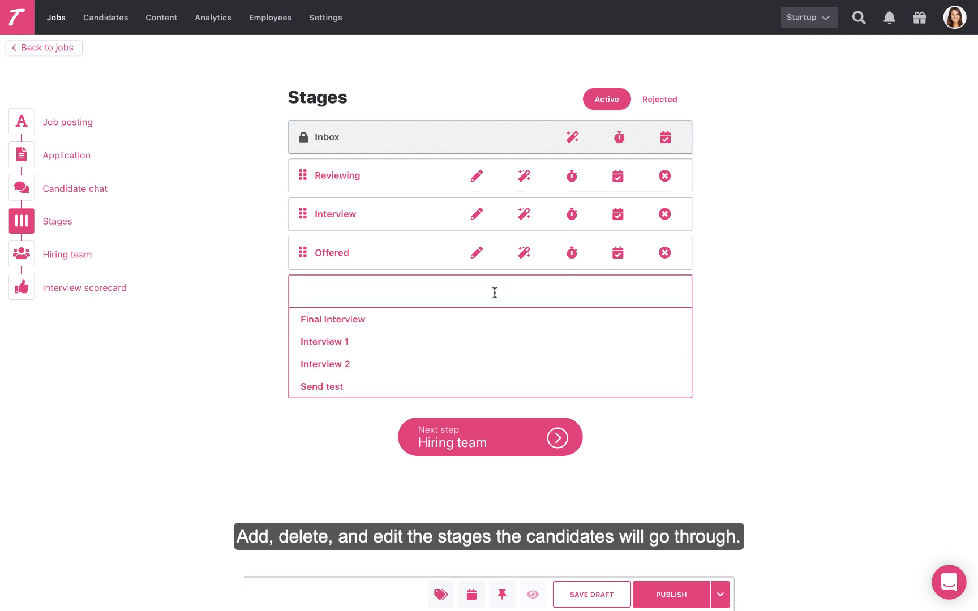
{"action": "left_click", "coordinate": [324, 363]}
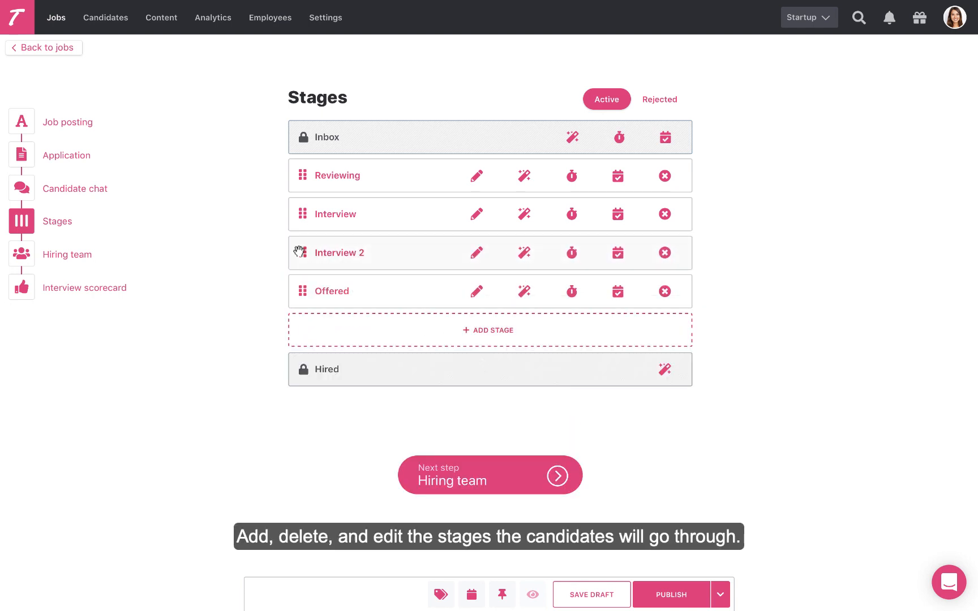
{"action": "left_click", "coordinate": [489, 329]}
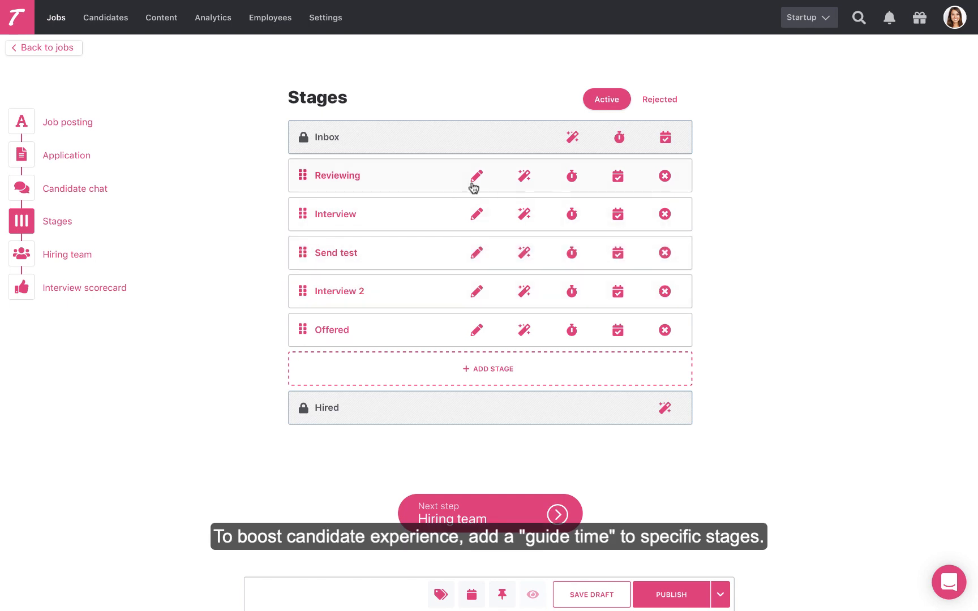
{"action": "mouse_move", "coordinate": [569, 182]}
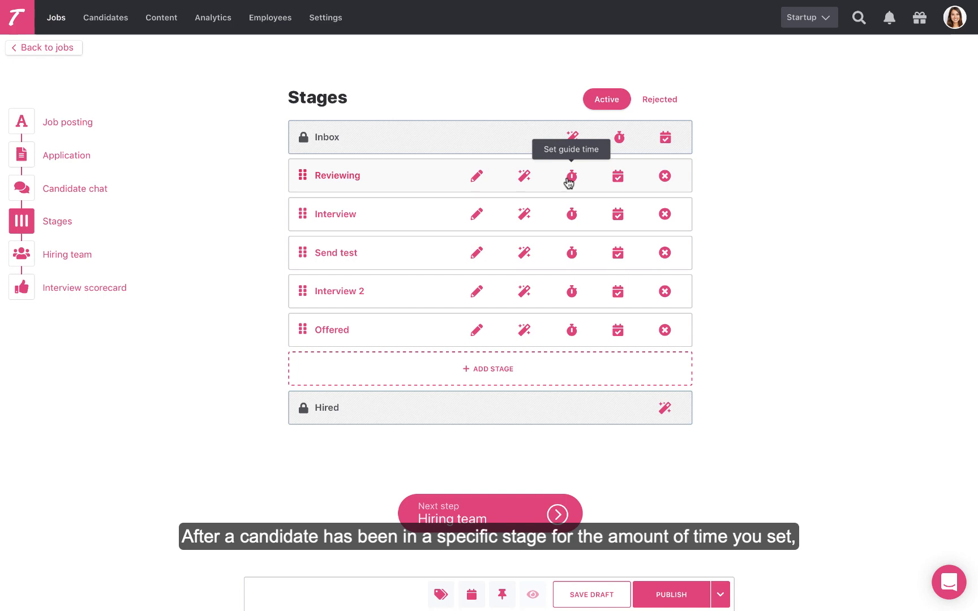
Give the Reviewing stage a 2-day guide time.
{"action": "left_click", "coordinate": [569, 176]}
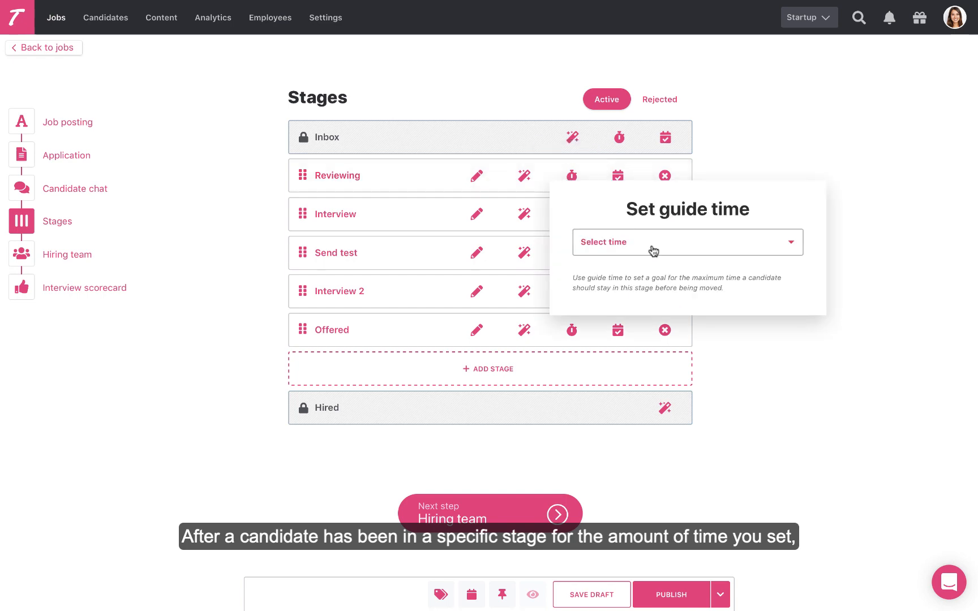
{"action": "left_click", "coordinate": [687, 243]}
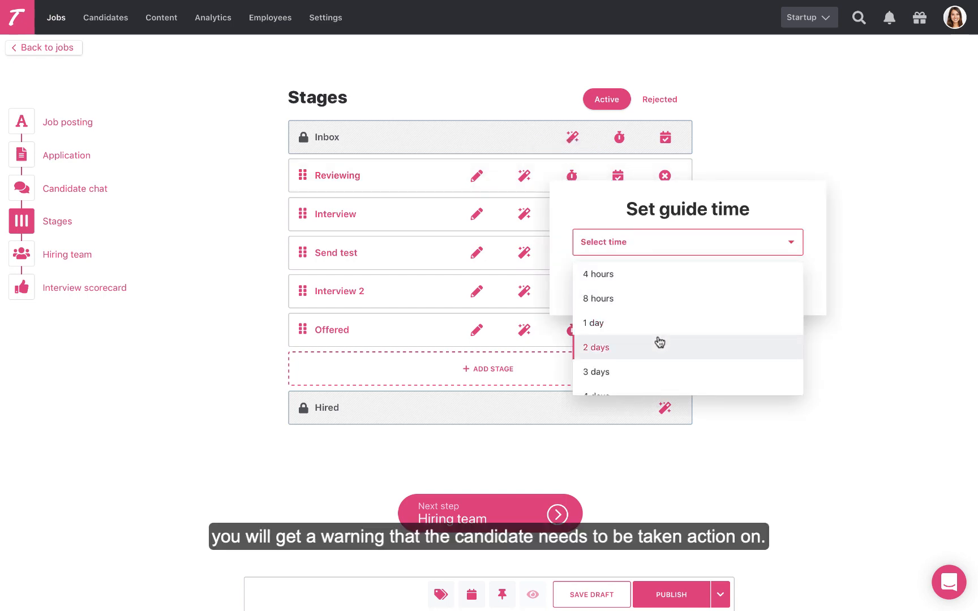
{"action": "left_click", "coordinate": [595, 348]}
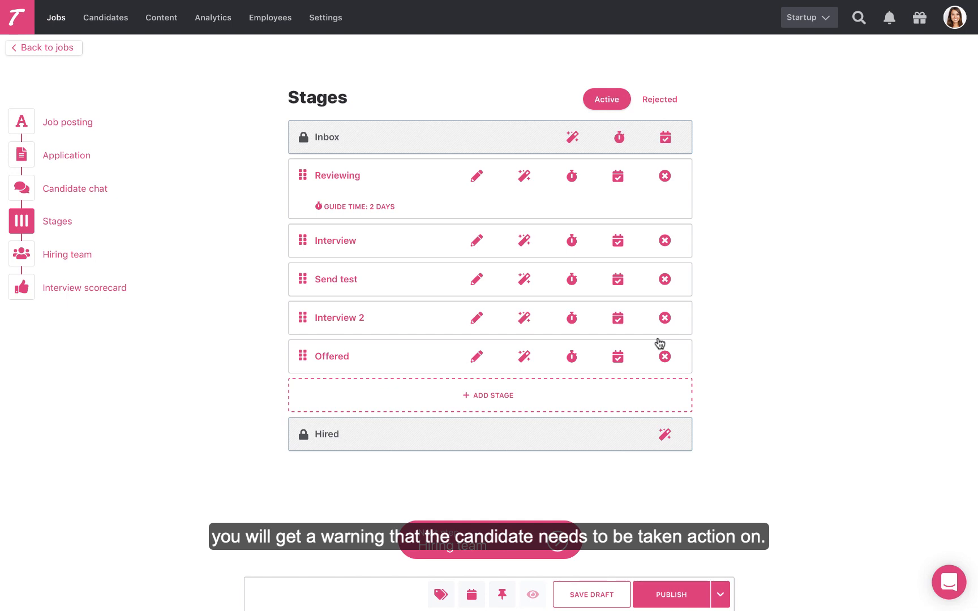
{"action": "mouse_move", "coordinate": [617, 279]}
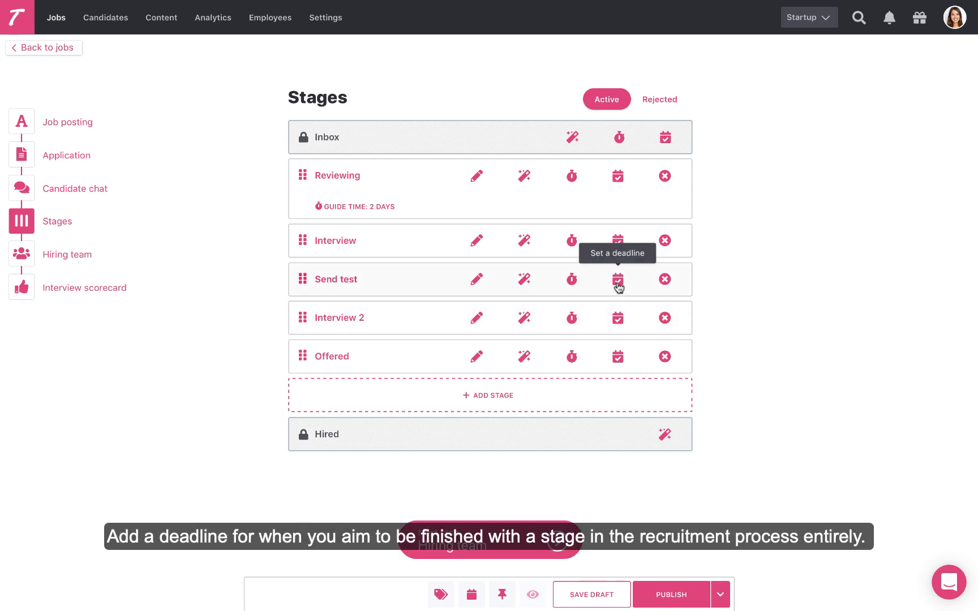
Set a 13 Aug deadline on the Send test stage and advance to the hiring team.
{"action": "left_click", "coordinate": [617, 279]}
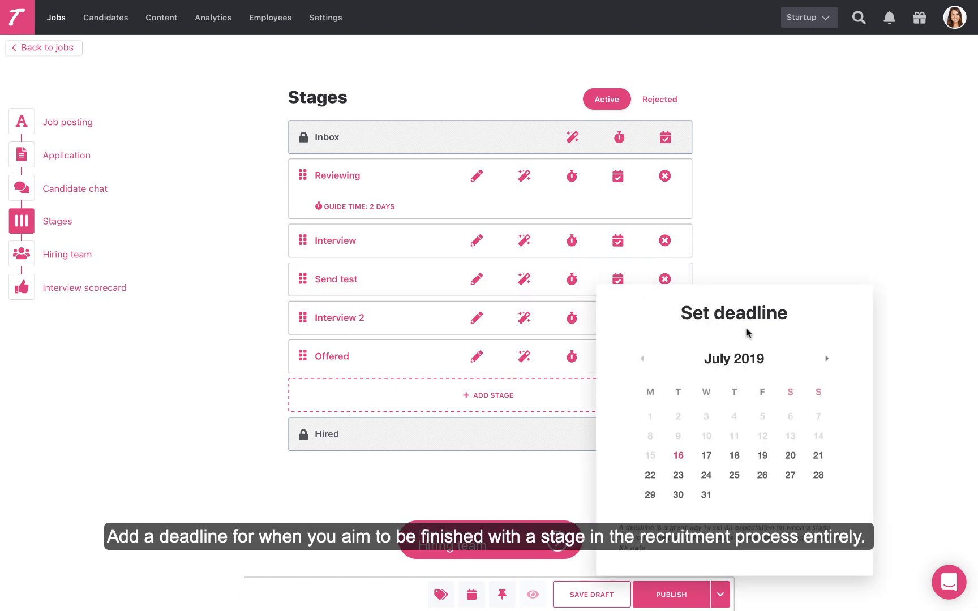
{"action": "left_click", "coordinate": [825, 359]}
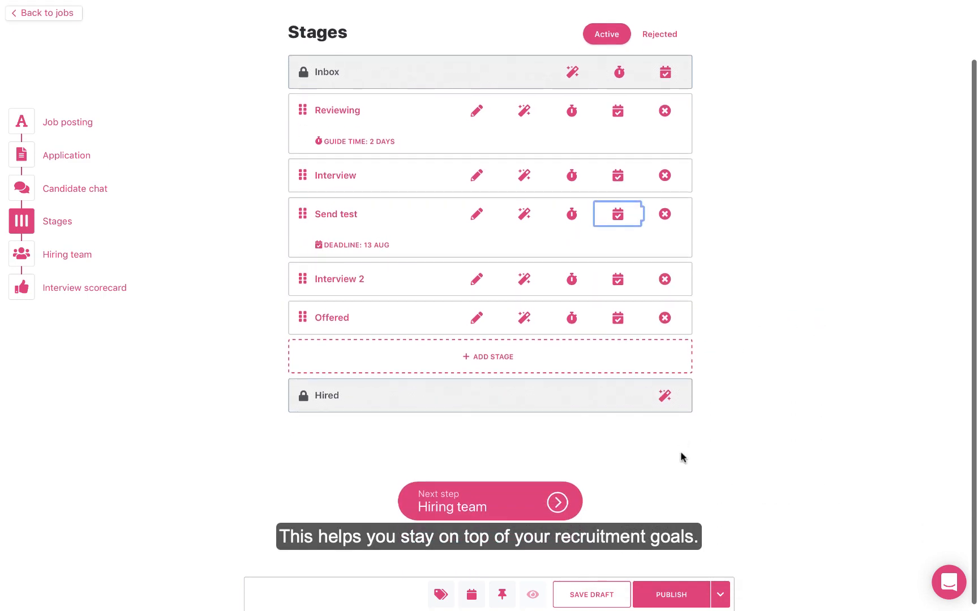
{"action": "left_click", "coordinate": [489, 501]}
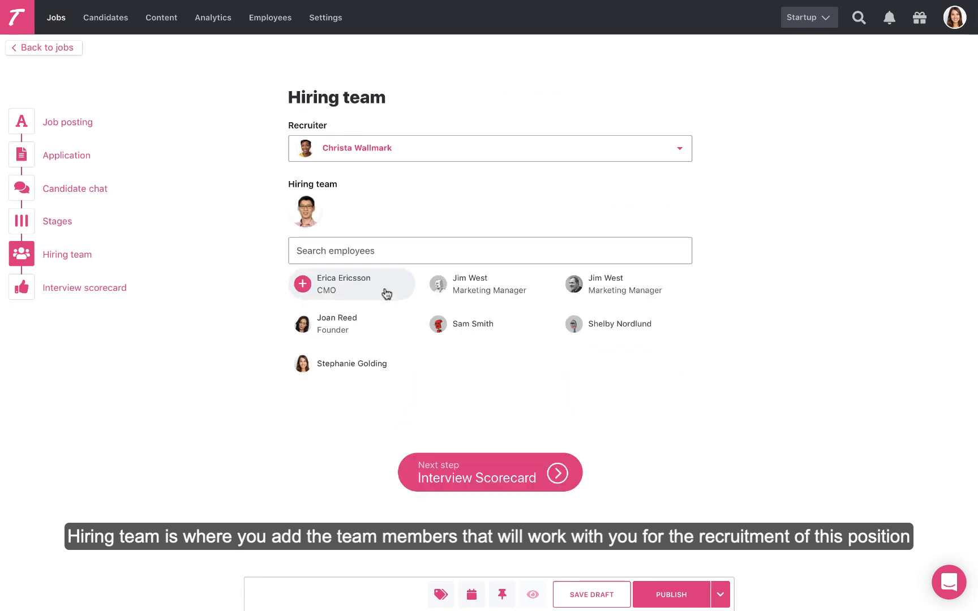
{"action": "left_click", "coordinate": [350, 284]}
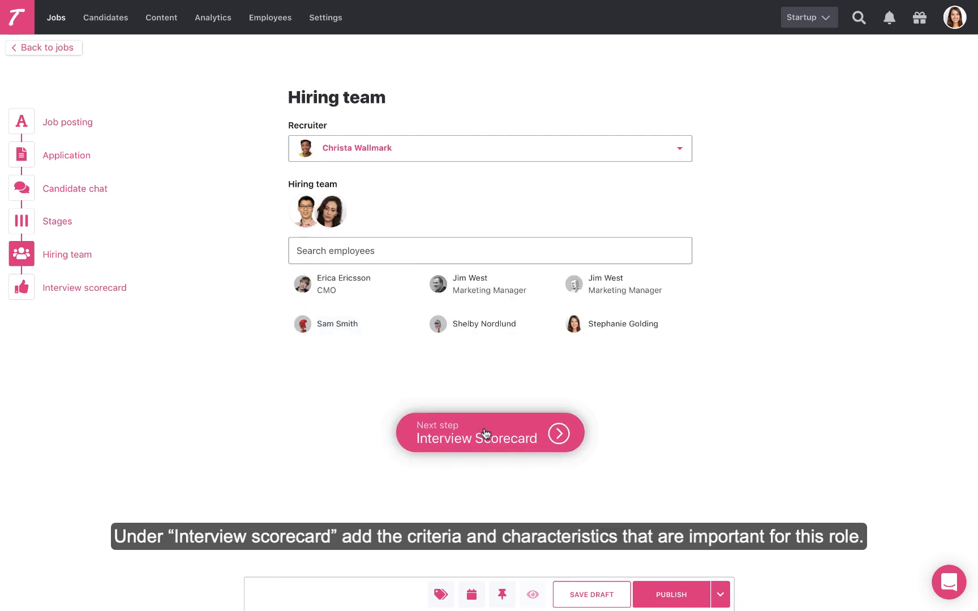
{"action": "left_click", "coordinate": [489, 432]}
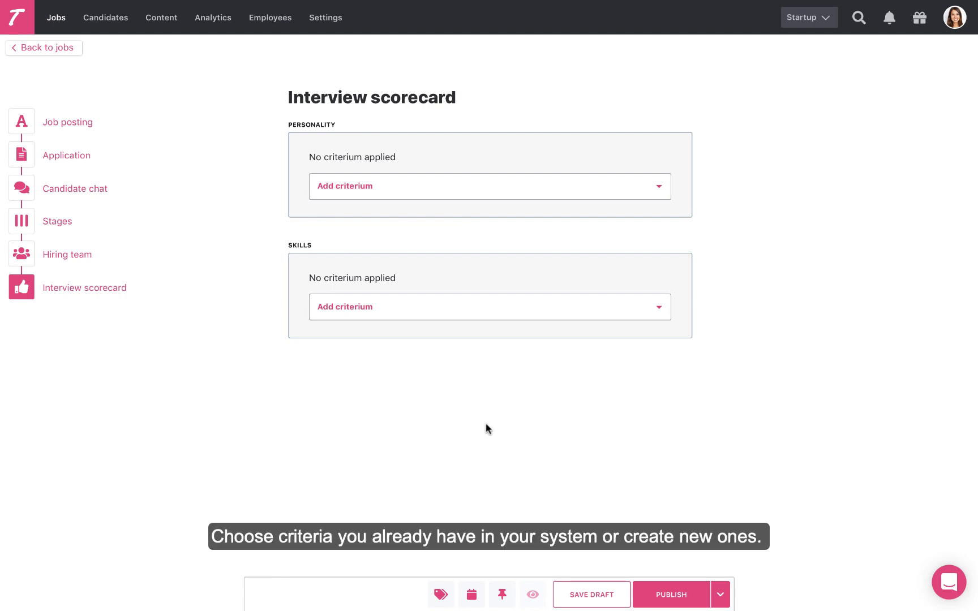
Add Social and Responsible as personality criteria on the interview scorecard.
{"action": "left_click", "coordinate": [489, 186]}
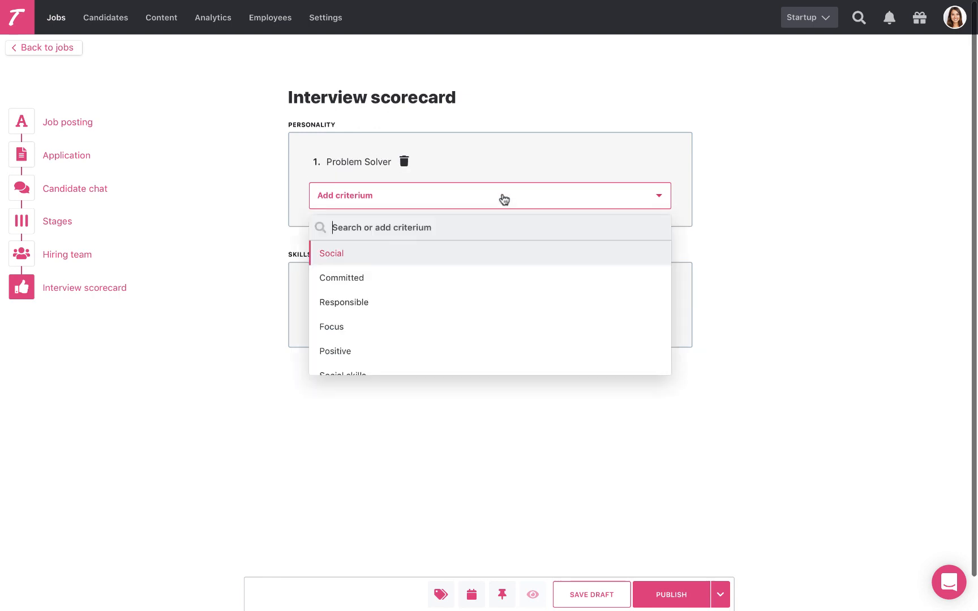
{"action": "left_click", "coordinate": [331, 253]}
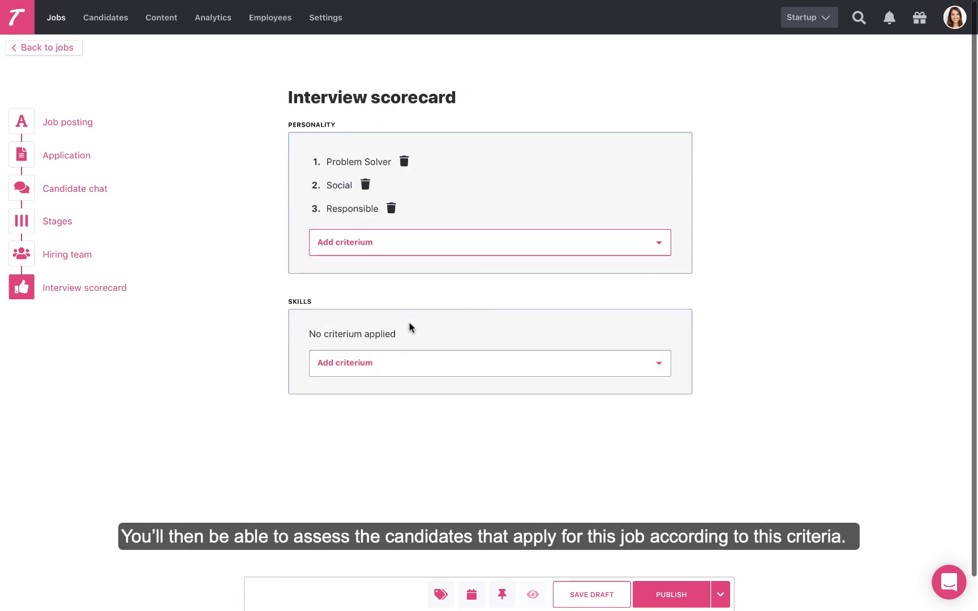
{"action": "left_click", "coordinate": [489, 363]}
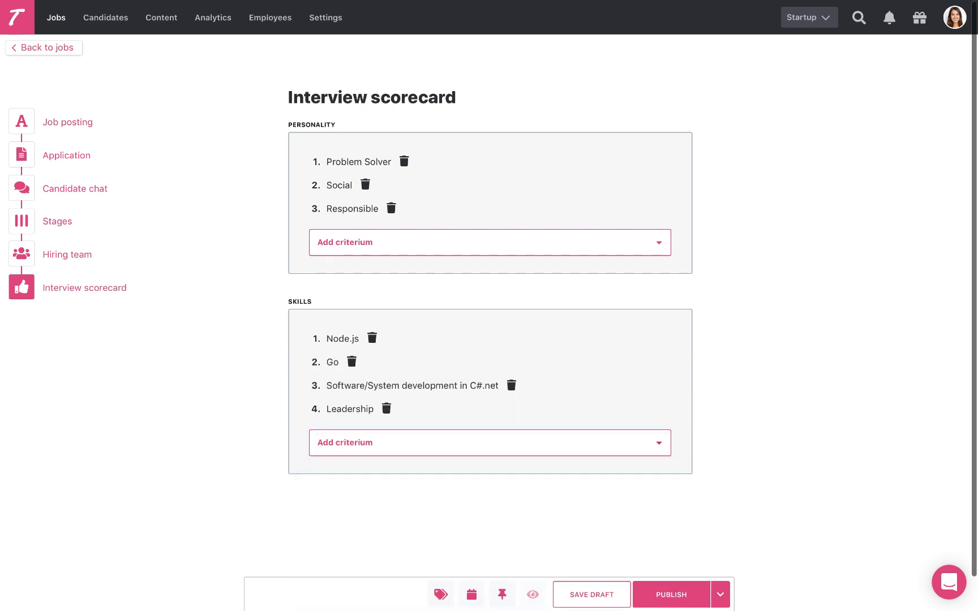
{"action": "mouse_move", "coordinate": [440, 594]}
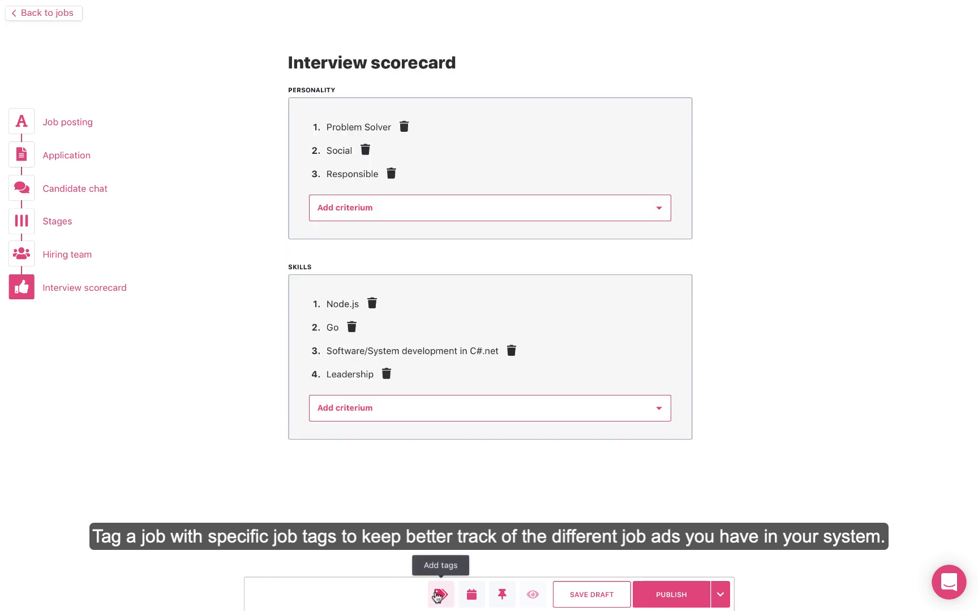
{"action": "mouse_move", "coordinate": [472, 594]}
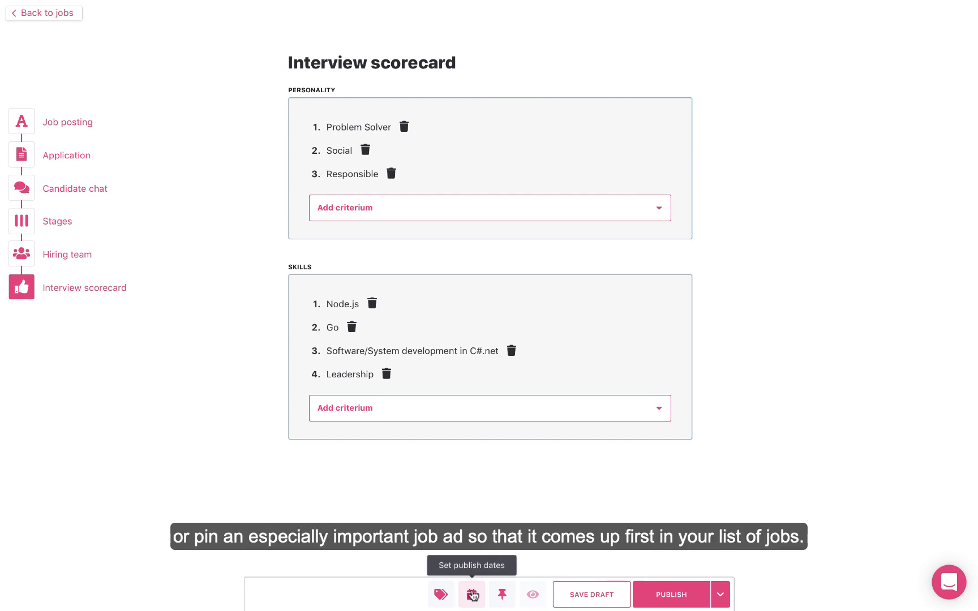
{"action": "mouse_move", "coordinate": [502, 594]}
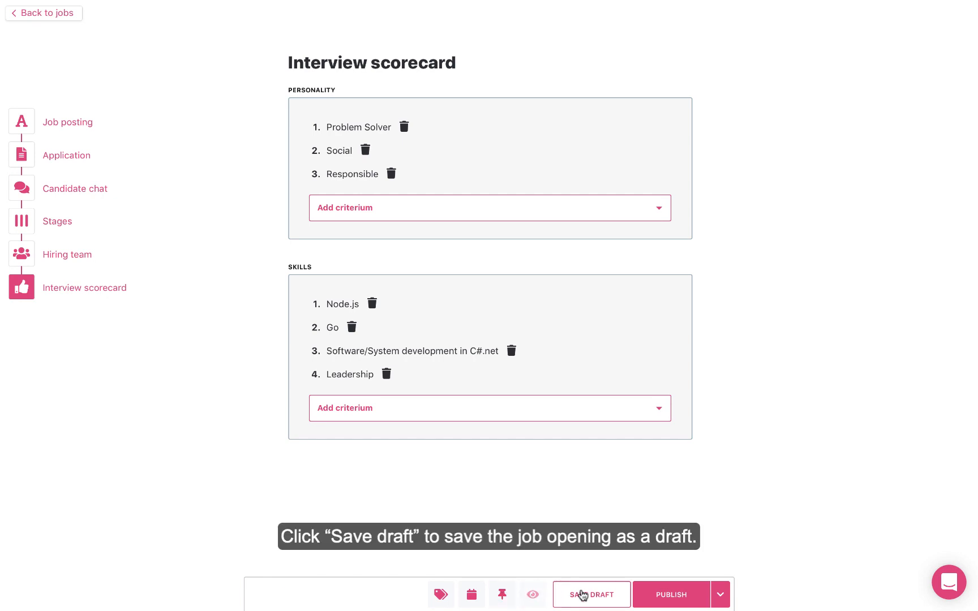
Save the Backend Developer job as a draft, then publish it to the careers site.
{"action": "left_click", "coordinate": [591, 594]}
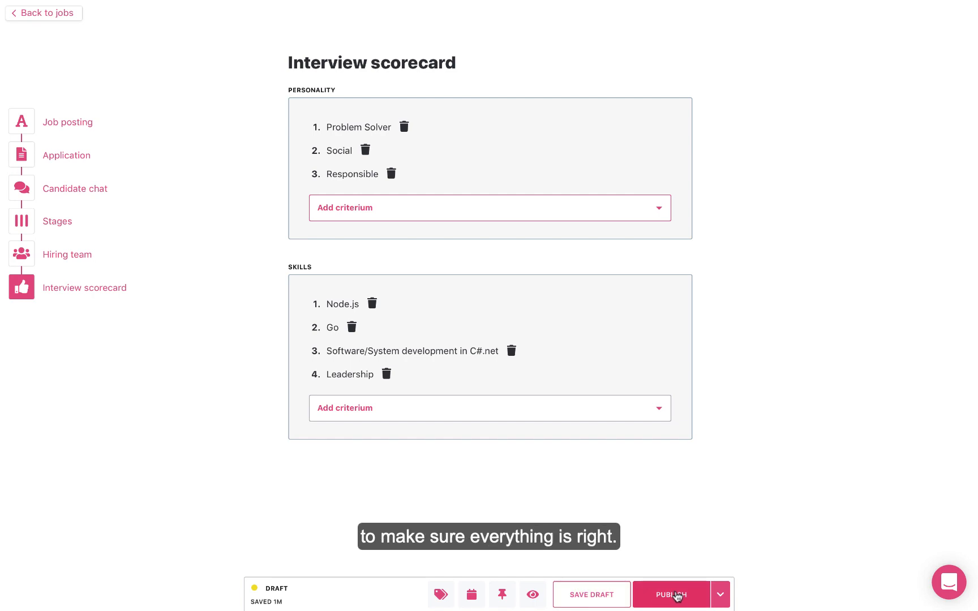
{"action": "left_click", "coordinate": [671, 593]}
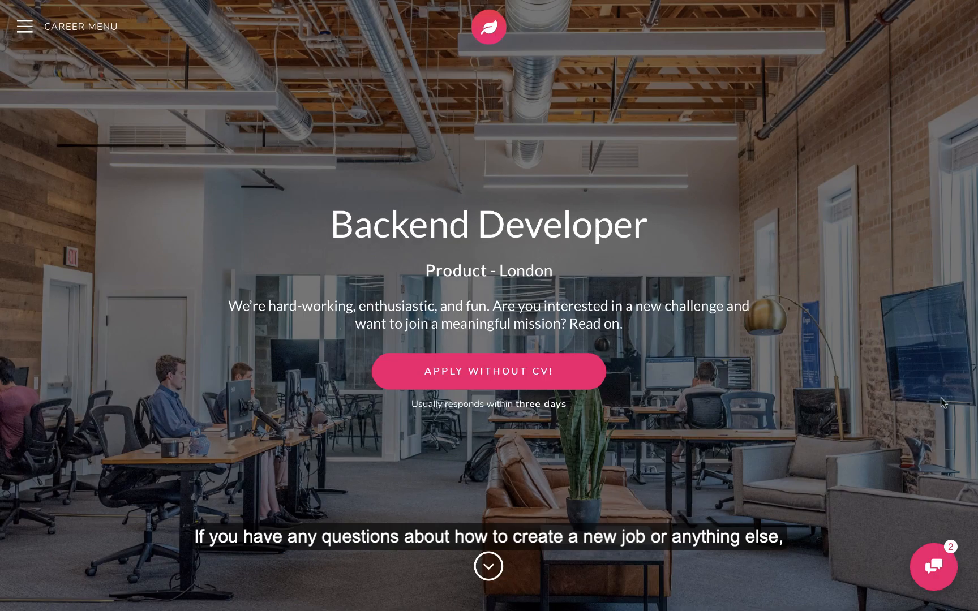
{"action": "left_click", "coordinate": [934, 566]}
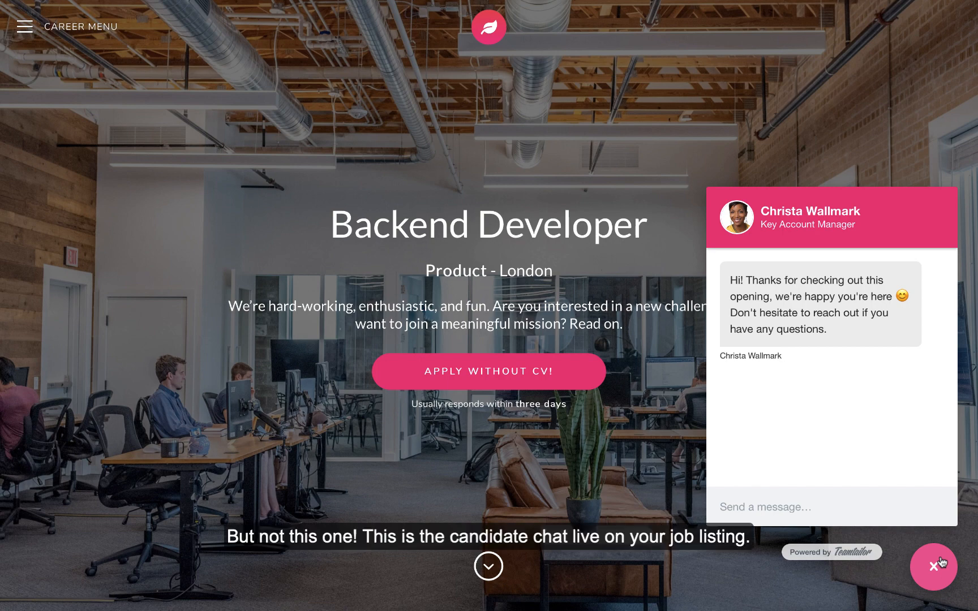
{"action": "left_click", "coordinate": [934, 566]}
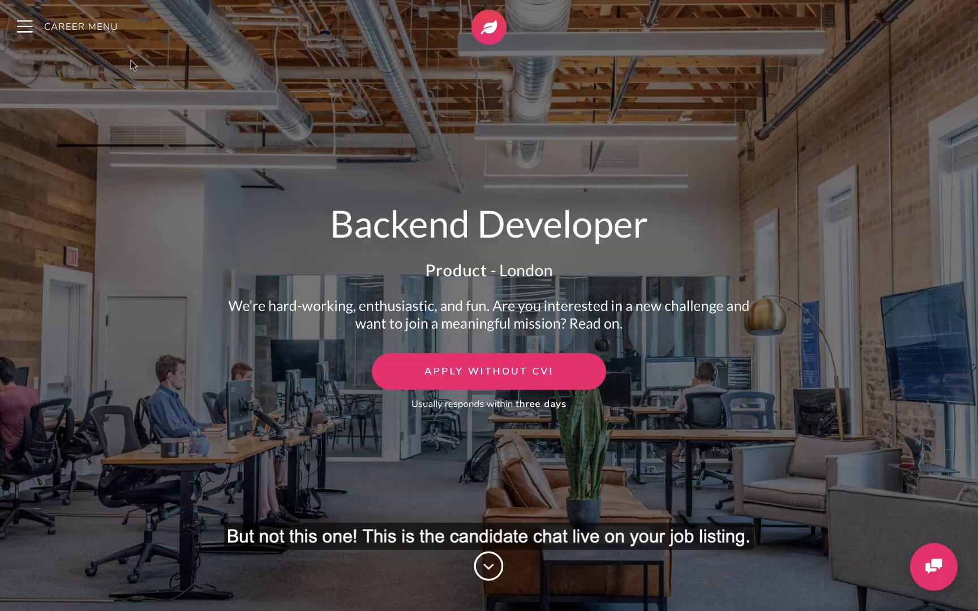